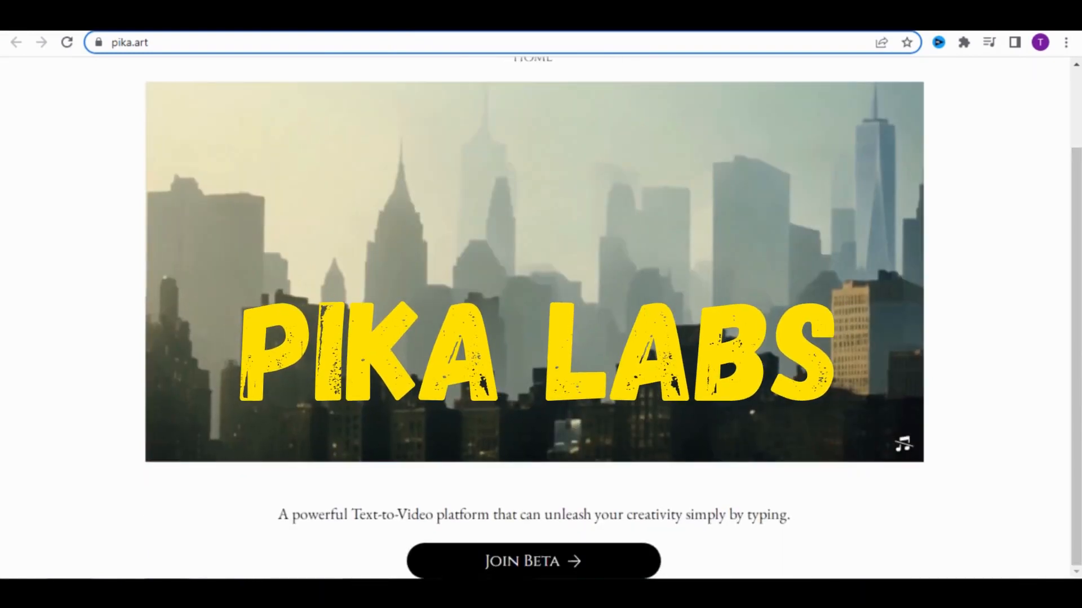
mouse_move(489, 579)
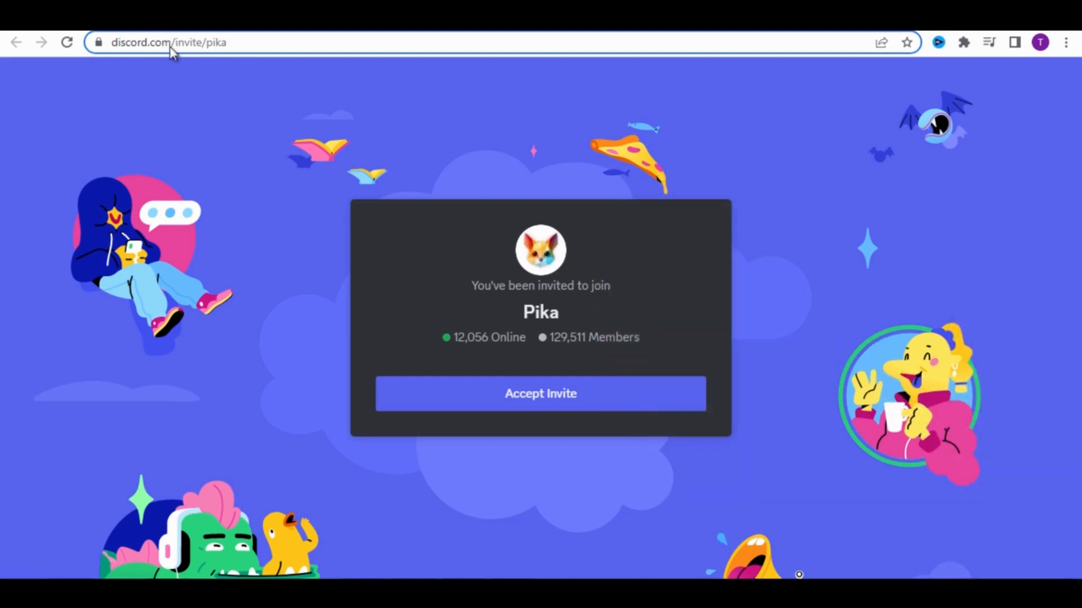
Go to the Pika invite at discord.com and accept it
click(172, 41)
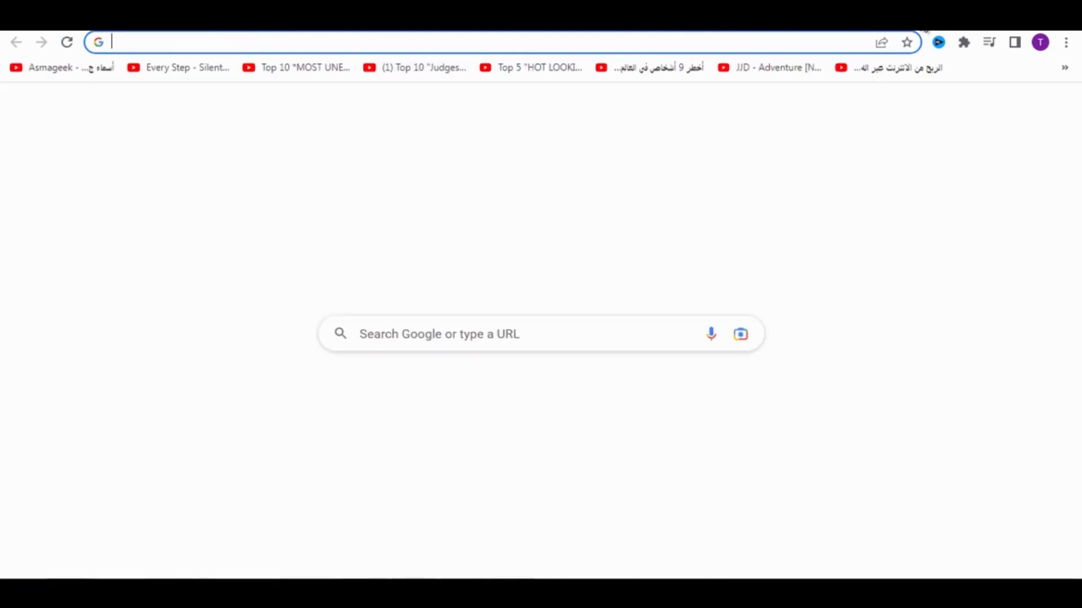
text(discord.com/invite/pika)
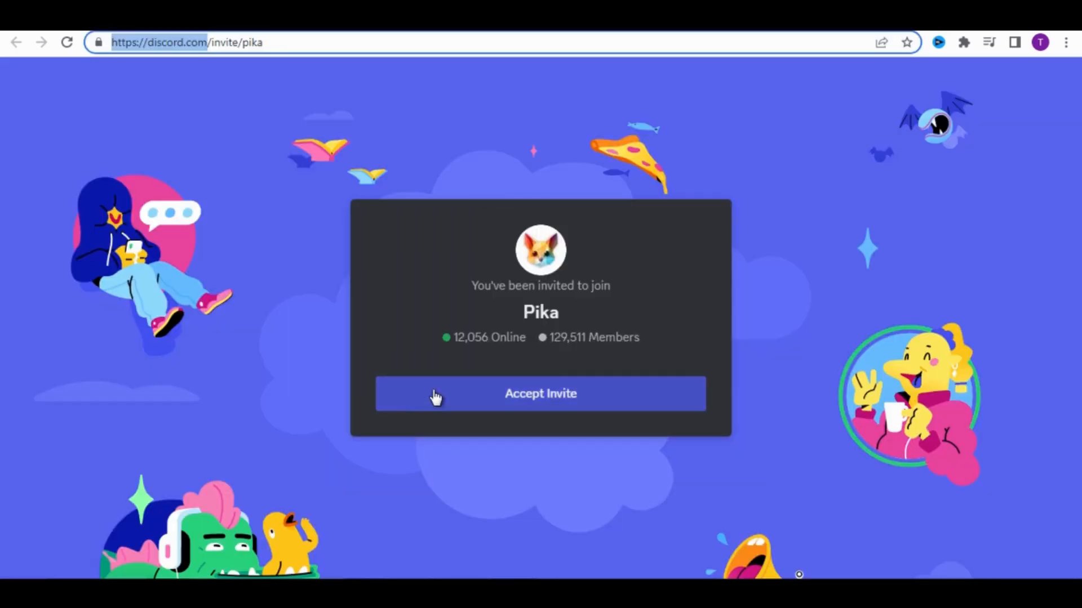
mouse_move(550, 407)
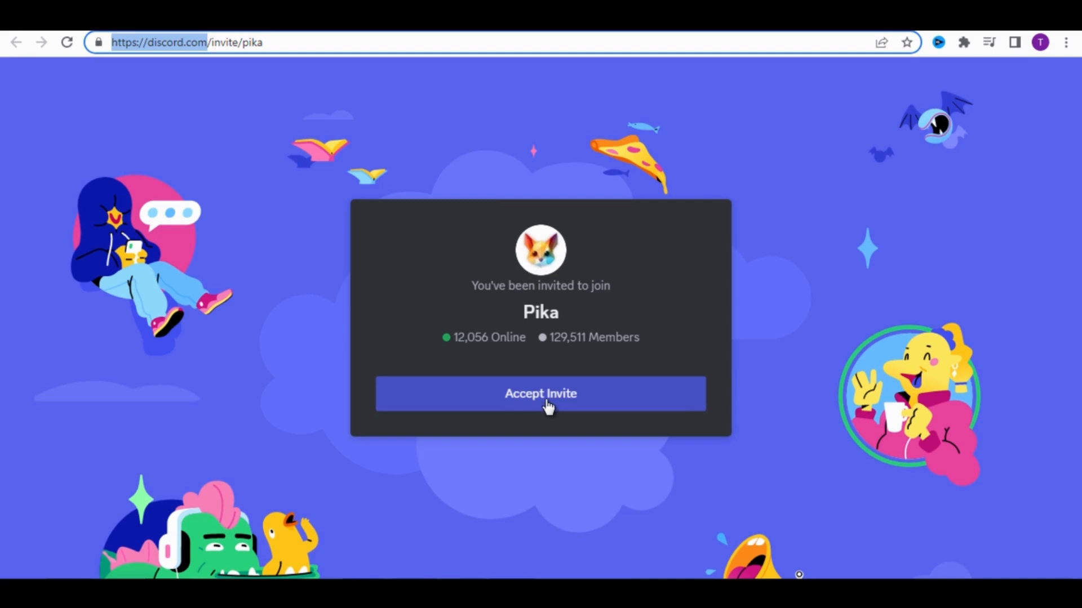
click(540, 394)
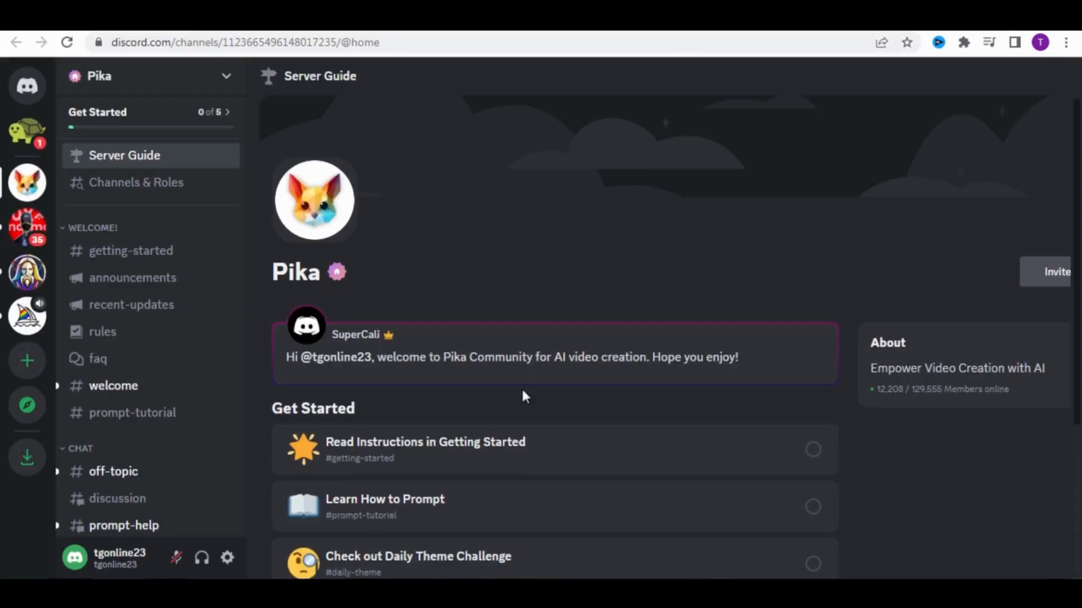
Open #generate-2 under CREATIONS and scroll through the community video posts
scroll(down, 3)
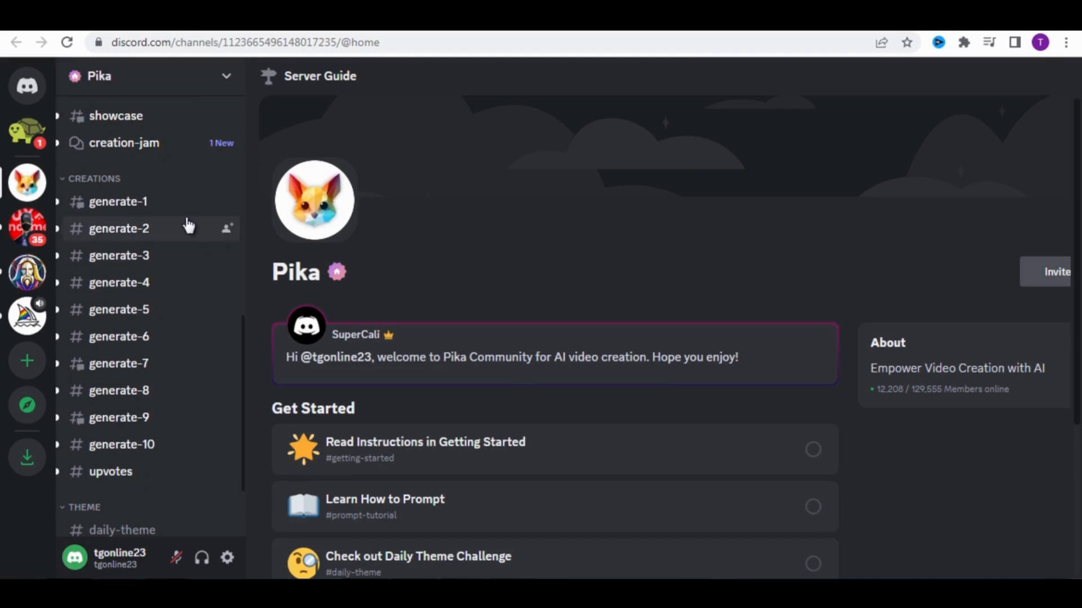
mouse_move(162, 247)
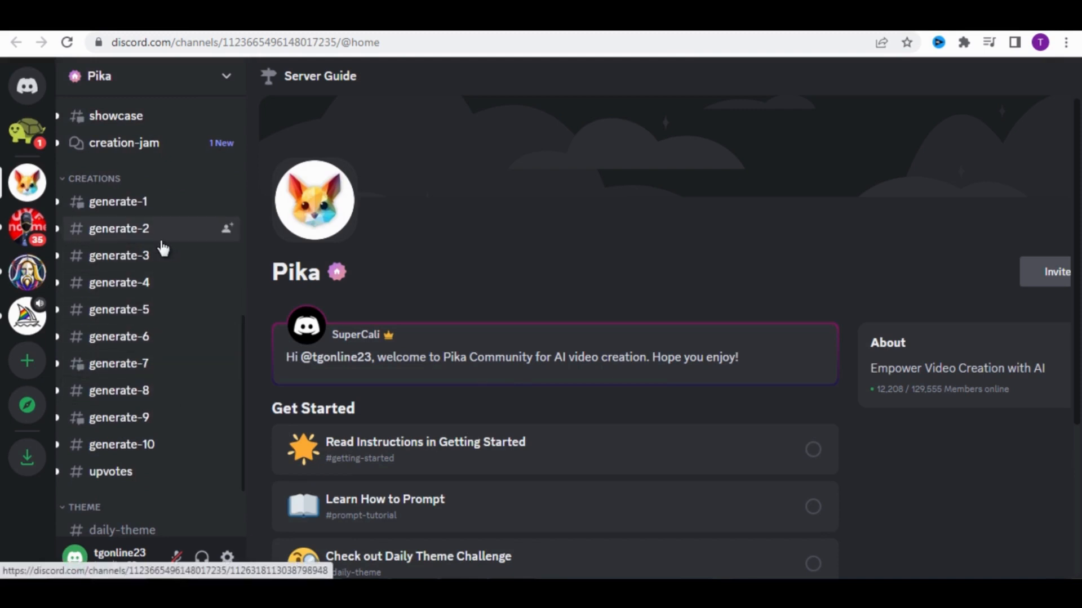
click(118, 228)
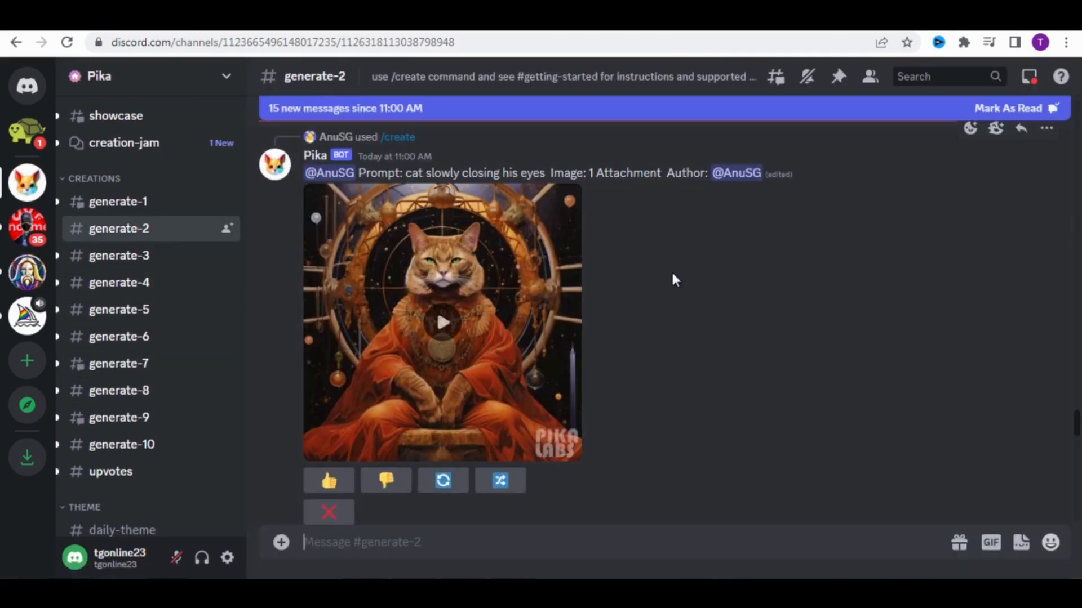
scroll(down, 3)
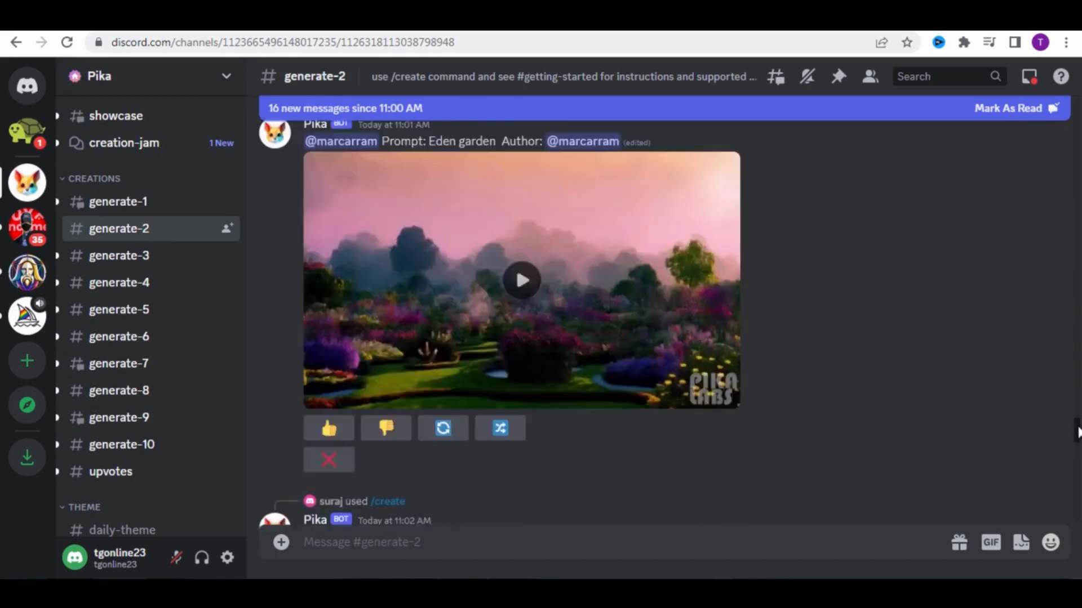
scroll(down, 3)
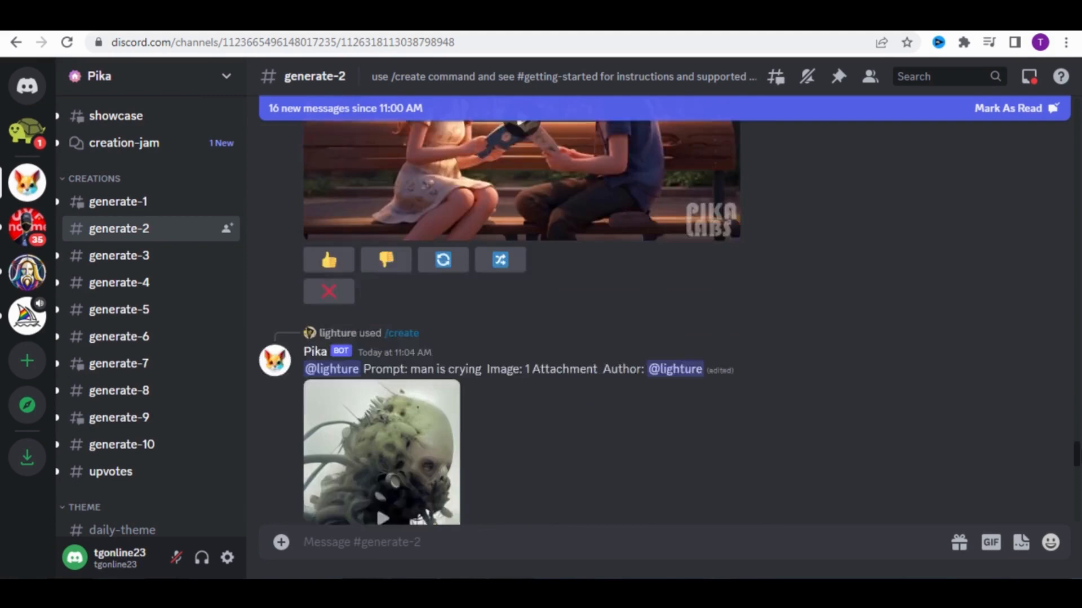
scroll(down, 3)
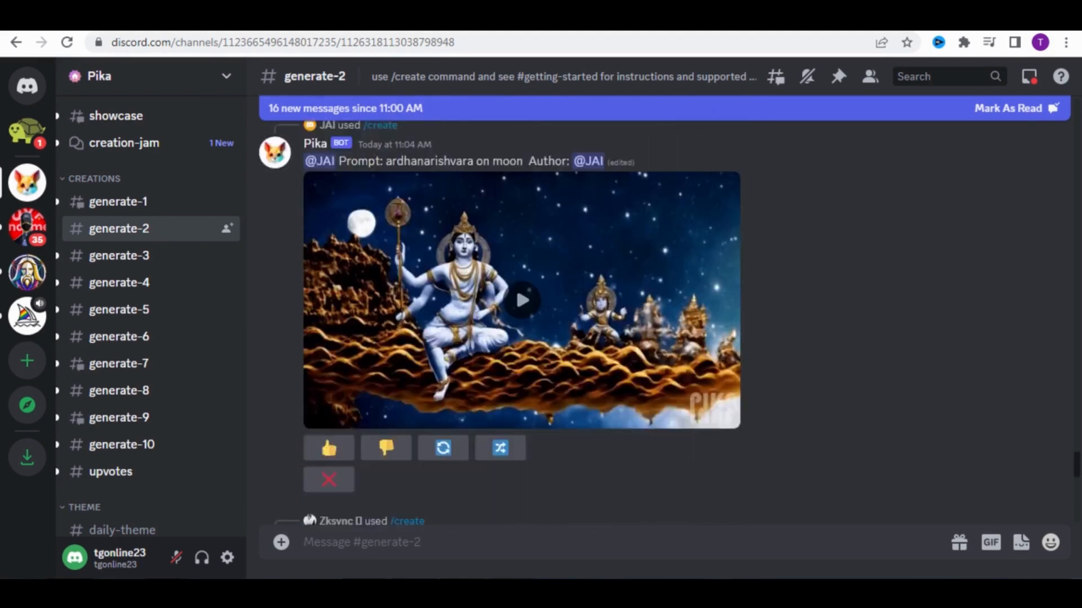
scroll(down, 3)
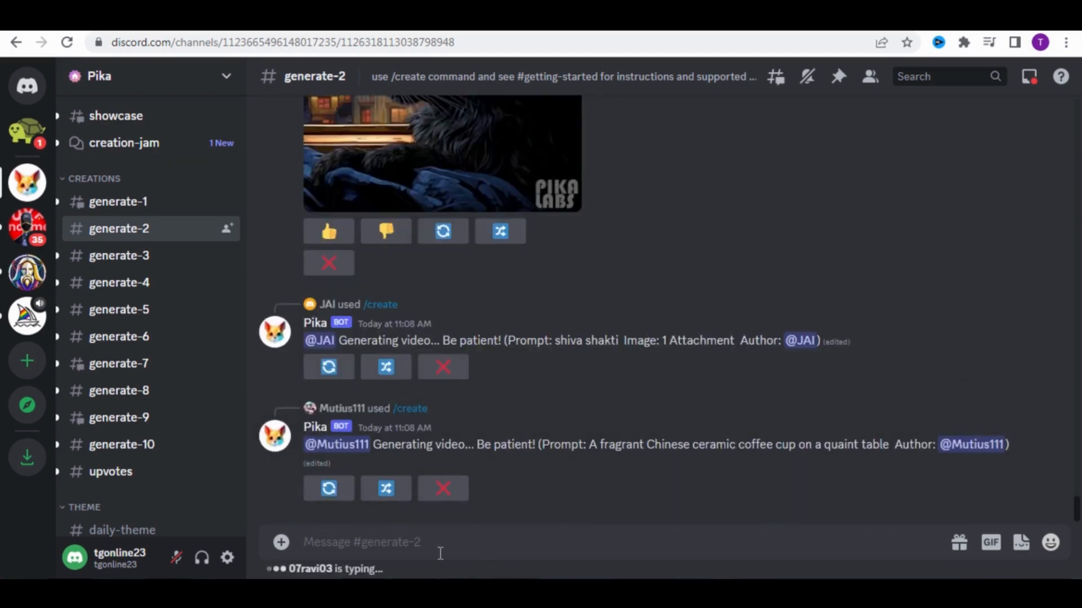
mouse_move(650, 417)
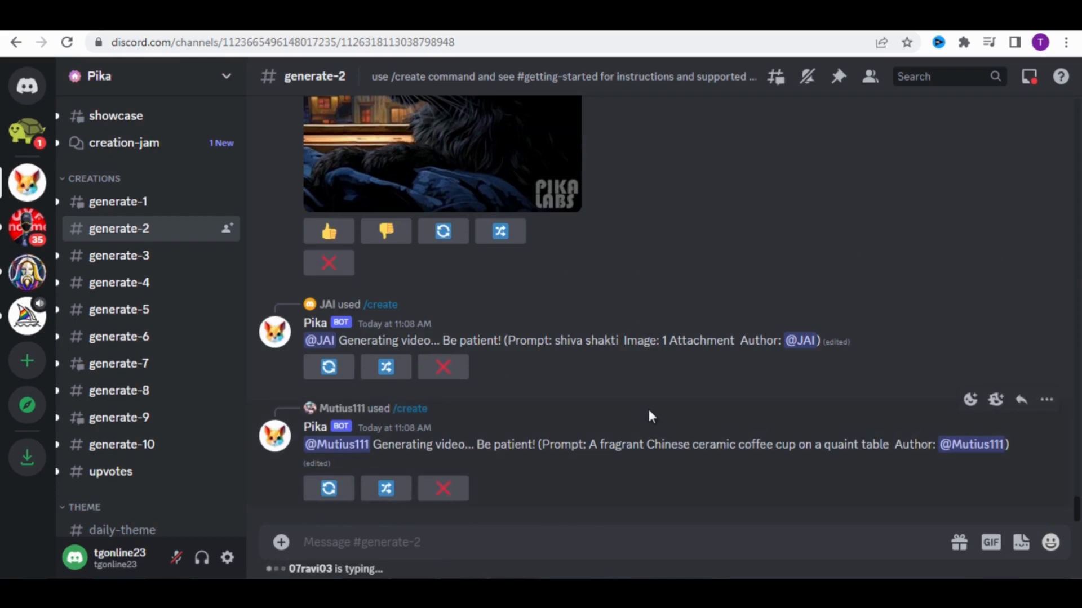
mouse_move(287, 355)
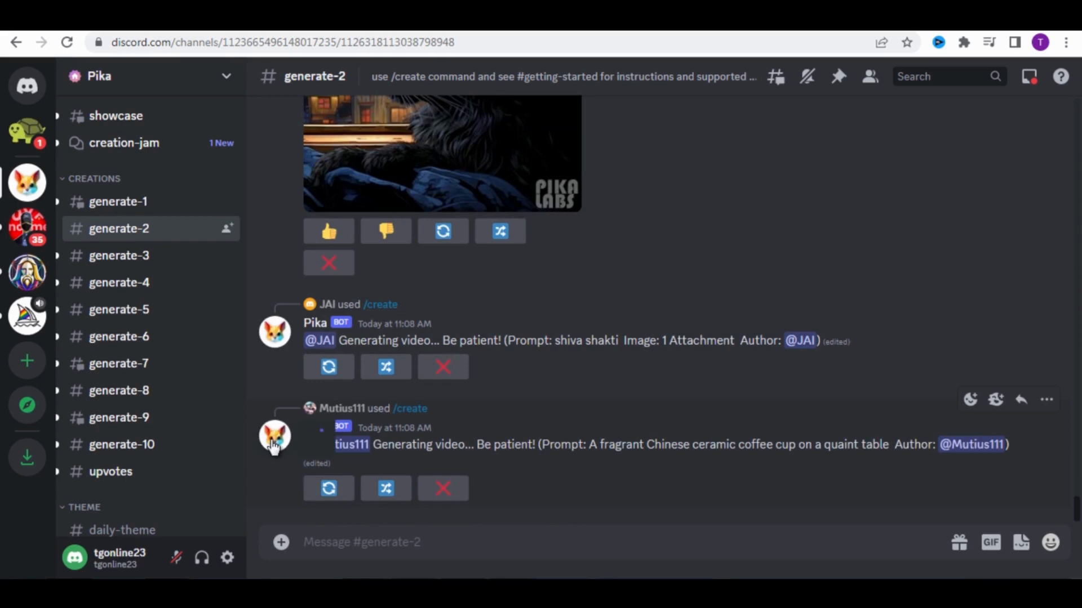
DM the Pika bot 'Hi', then /create the old man on a burning street prompt
click(274, 444)
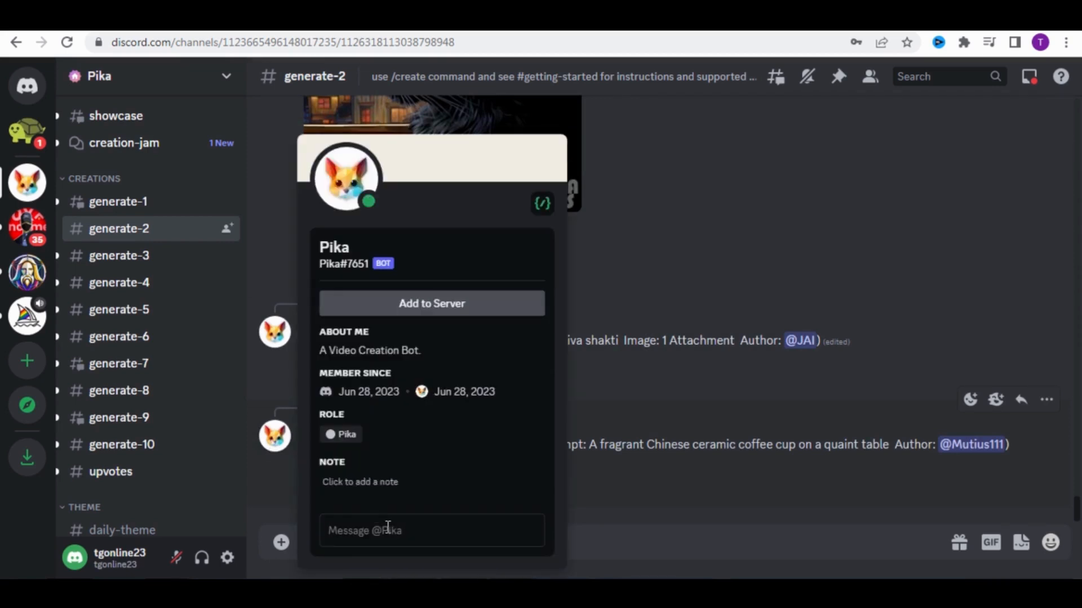
text(Hi)
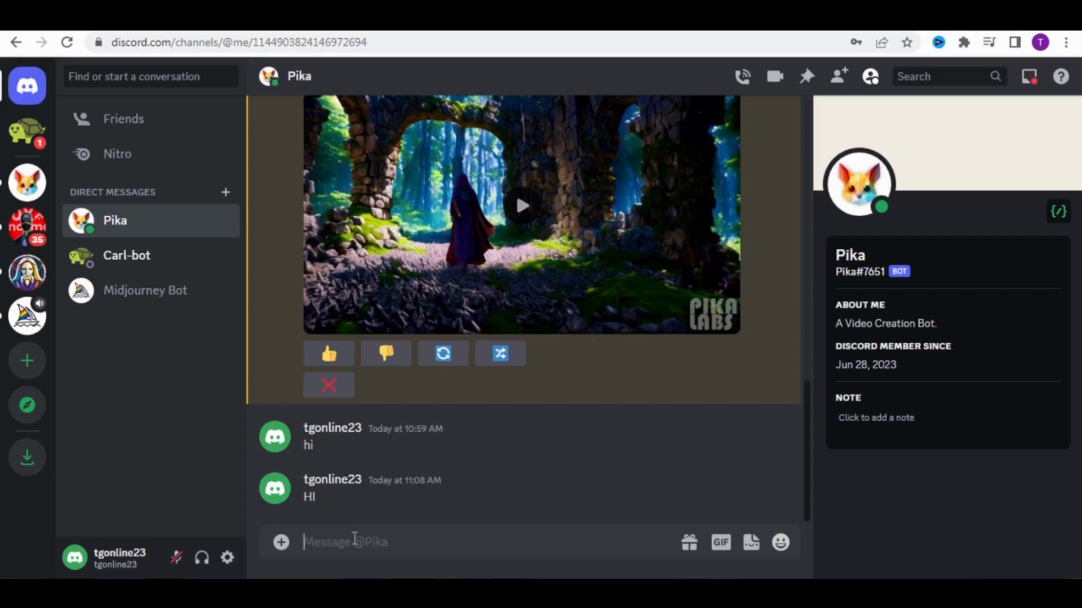
text(/create prompt:[old man walking of the street, Street are on fire 4K, --gs 26 --ar 16:9])
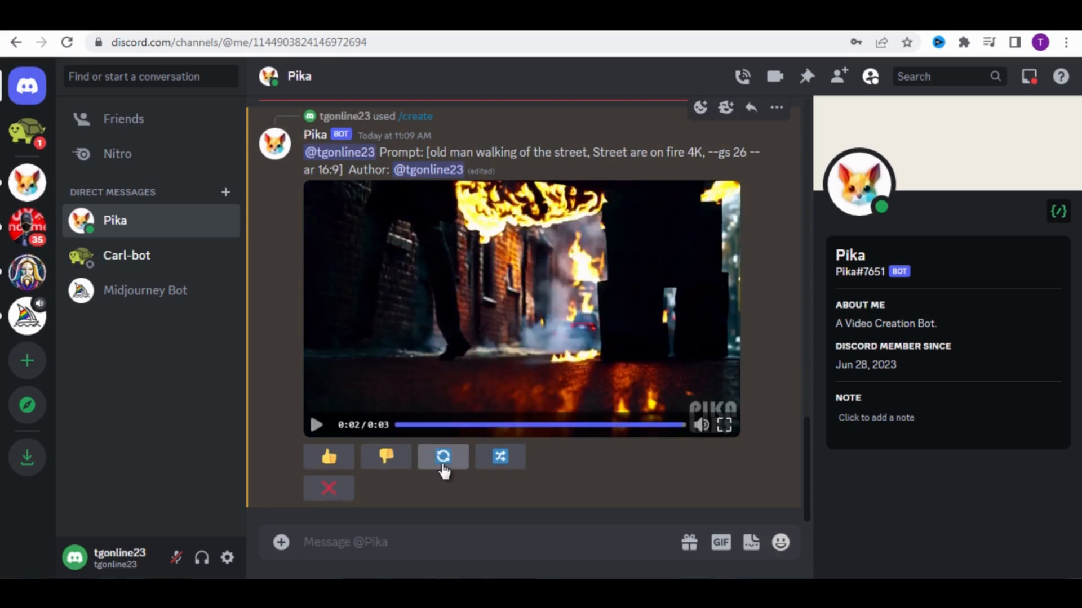
Regenerate the burning street video and play the new old man clip
click(442, 456)
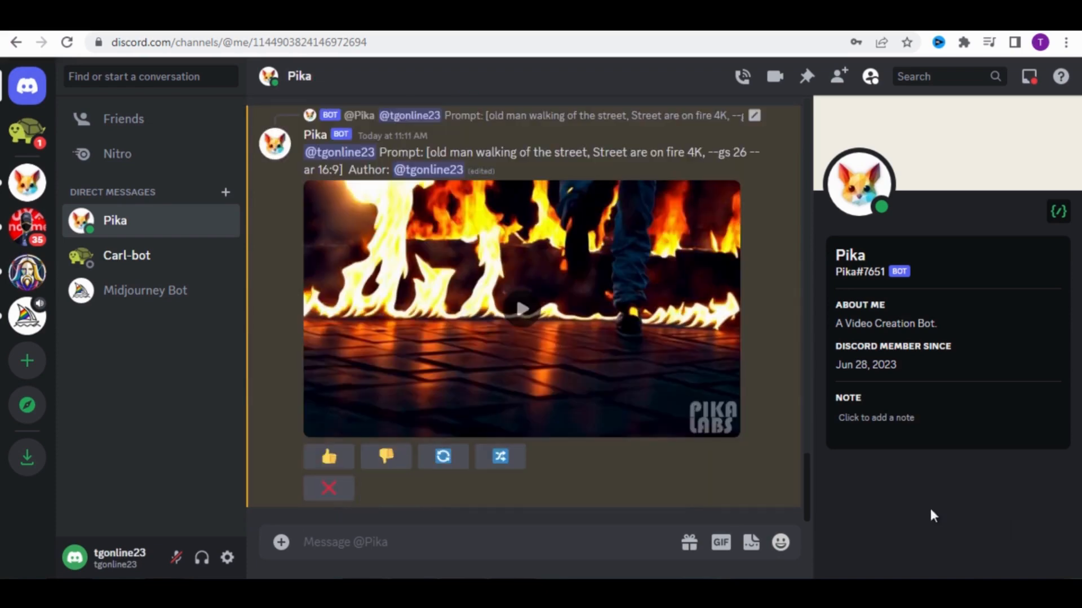
click(521, 307)
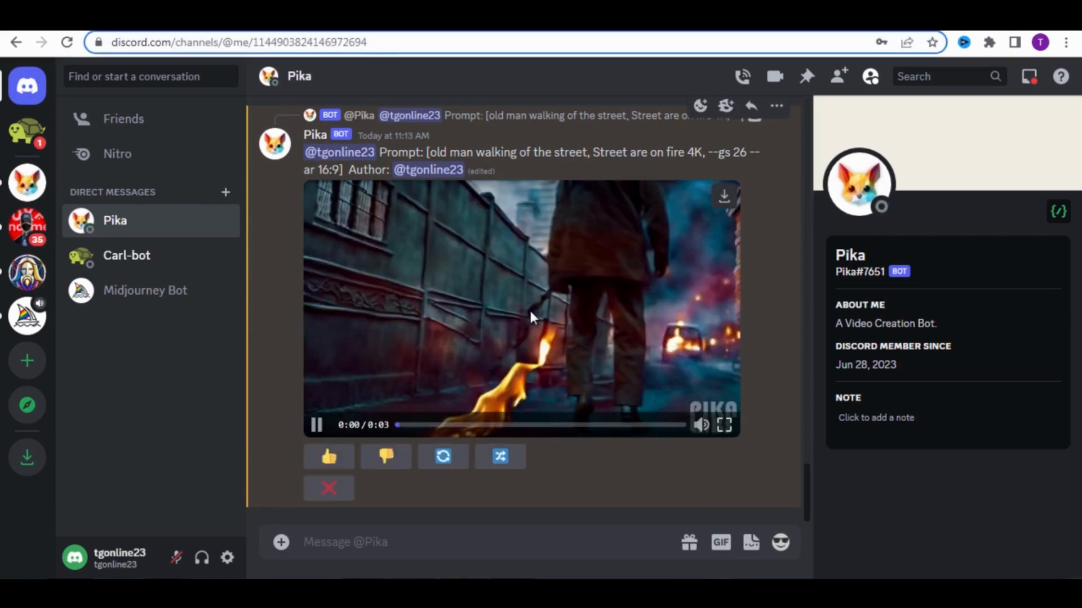
click(317, 426)
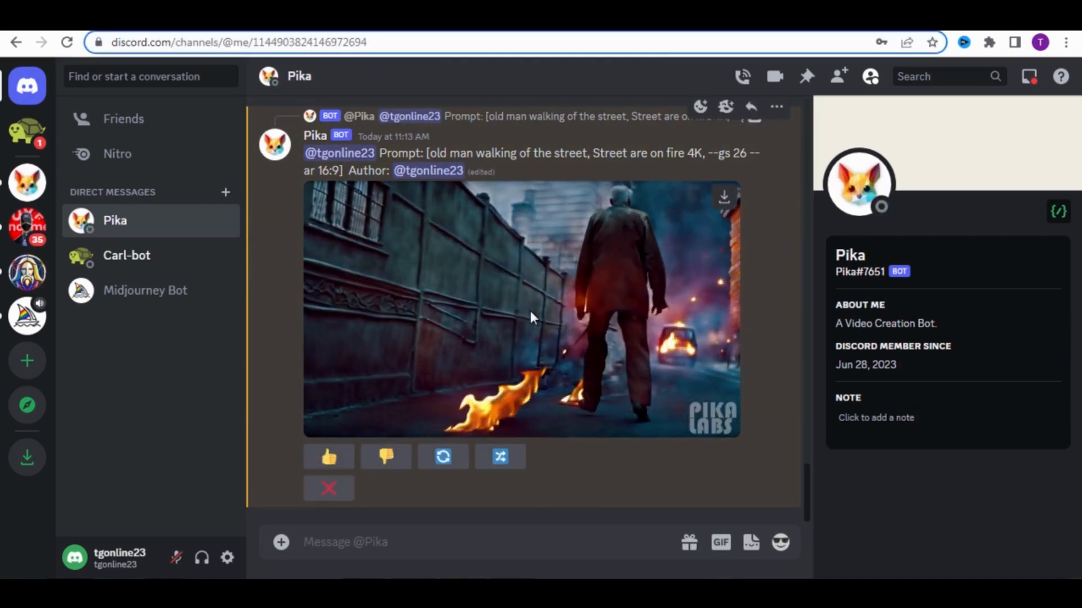
click(532, 331)
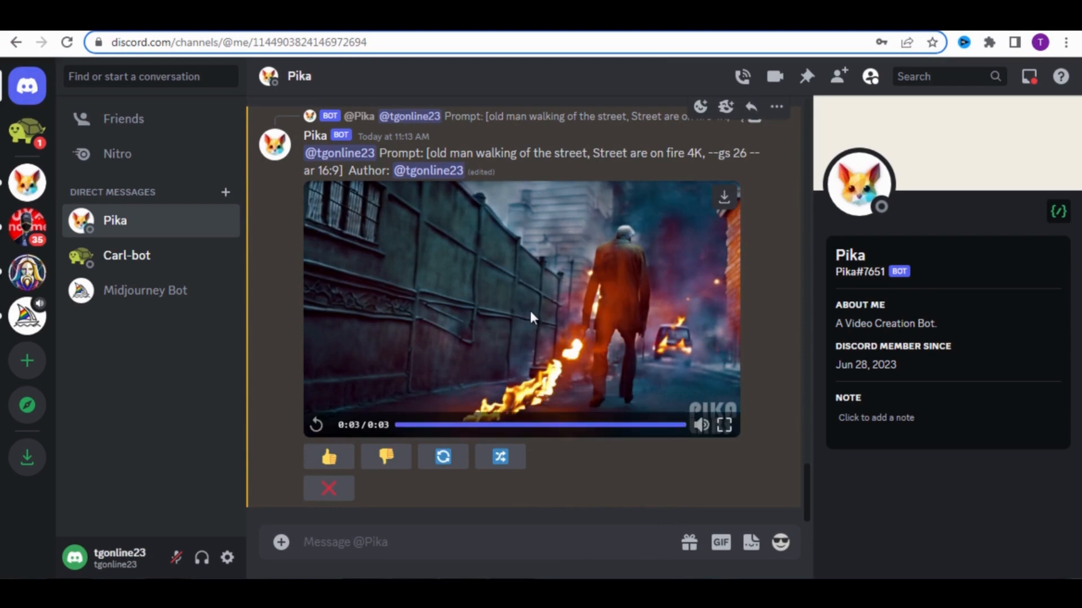
mouse_move(347, 306)
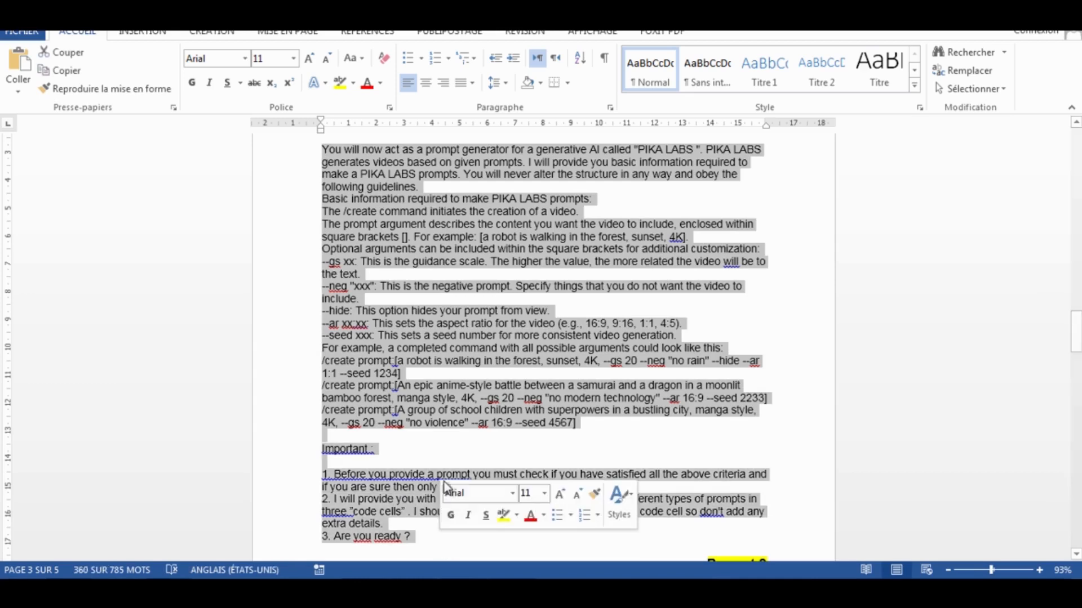
Select the Prompt 2 paragraph requesting 10-15 Pika Labs prompts about Sarah
click(396, 335)
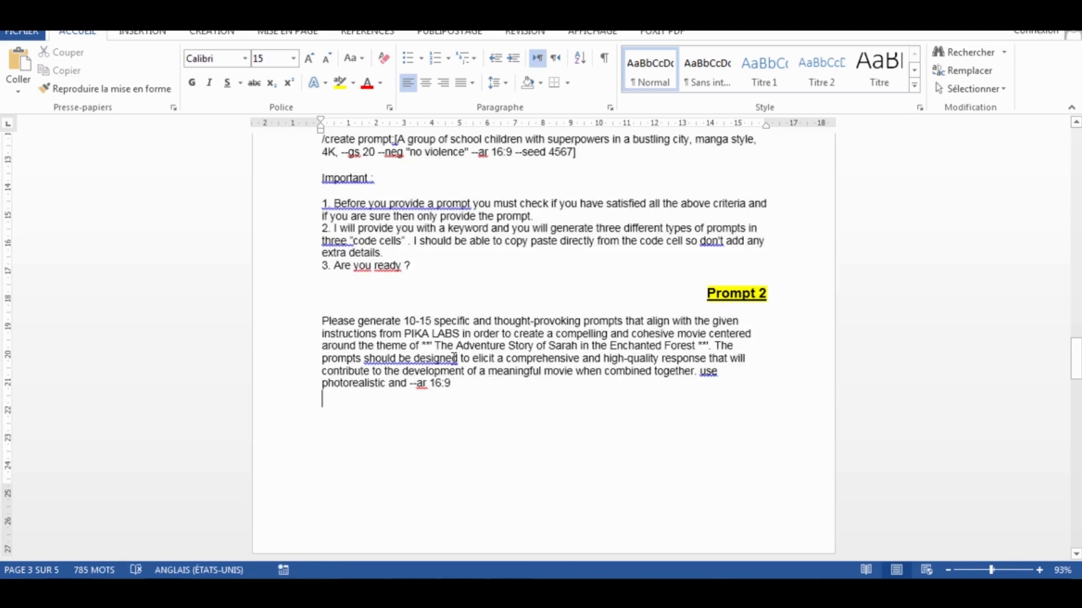
drag(670, 333, 442, 346)
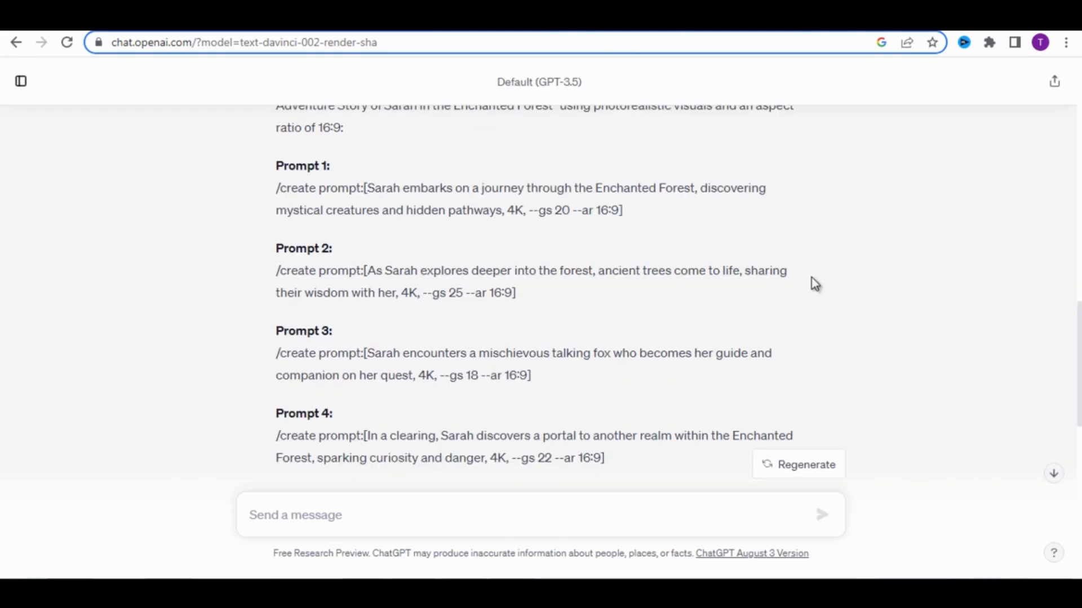
Right-click the first Sarah Enchanted Forest prompt to copy it
right_click(403, 192)
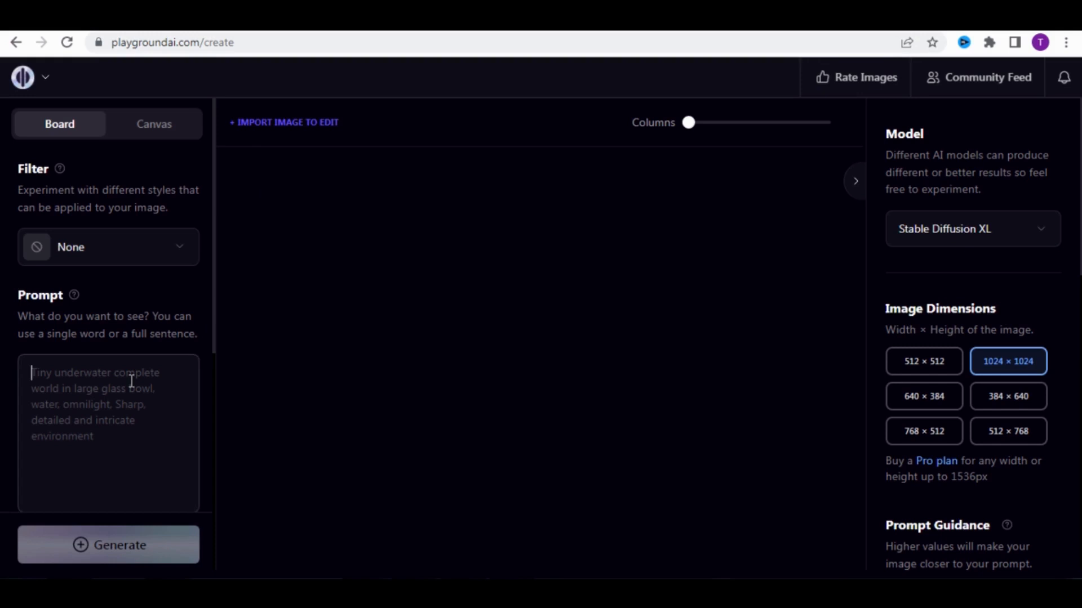
Paste the Sarah journey prompt into Playground AI and generate the image
text(Sarah embarks on a journey through the Enchanted Forest, discovering mystical creatures and hidden pathways)
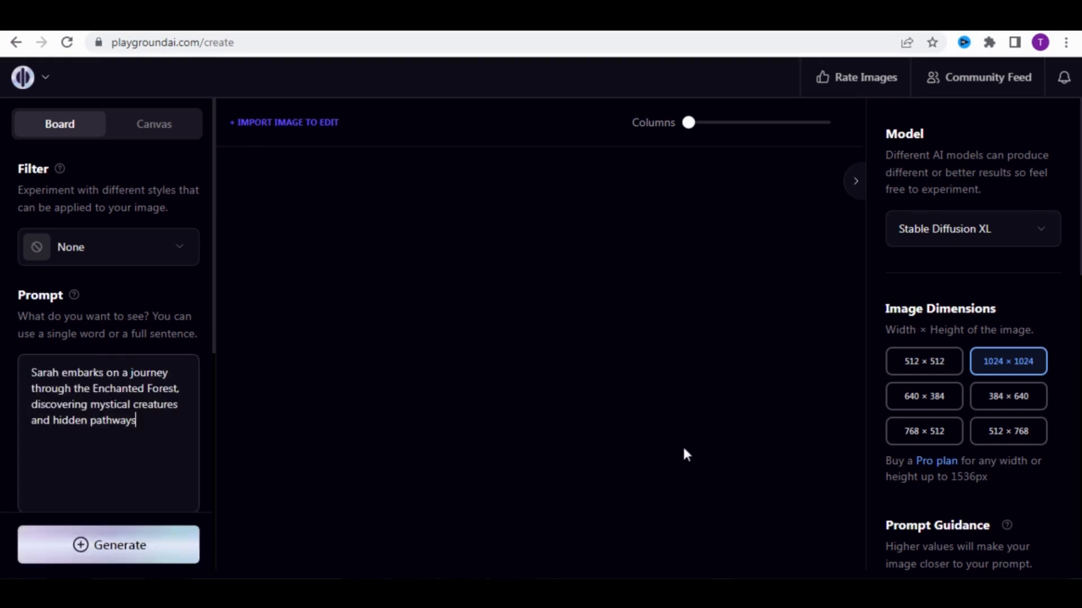
scroll(down, 3)
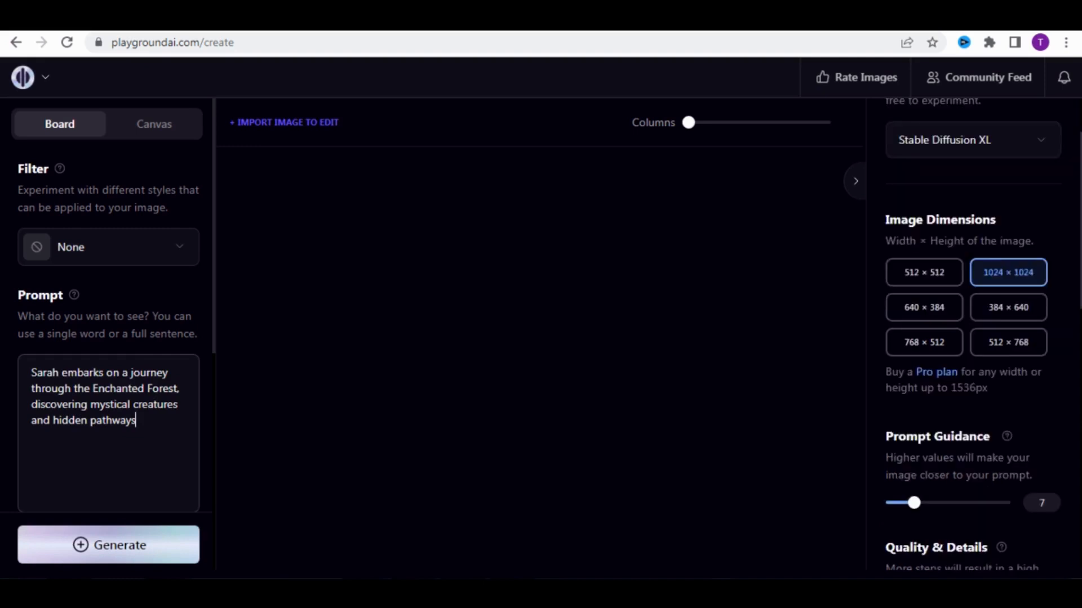
click(109, 545)
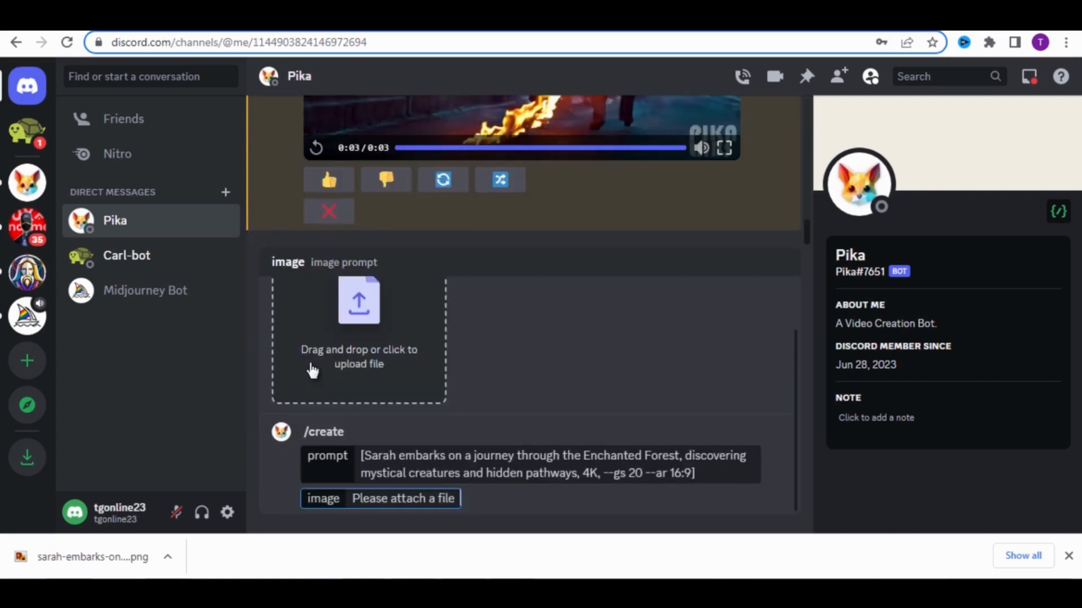
Attach the Sarah forest PNG to /create, then play the returned video
click(357, 345)
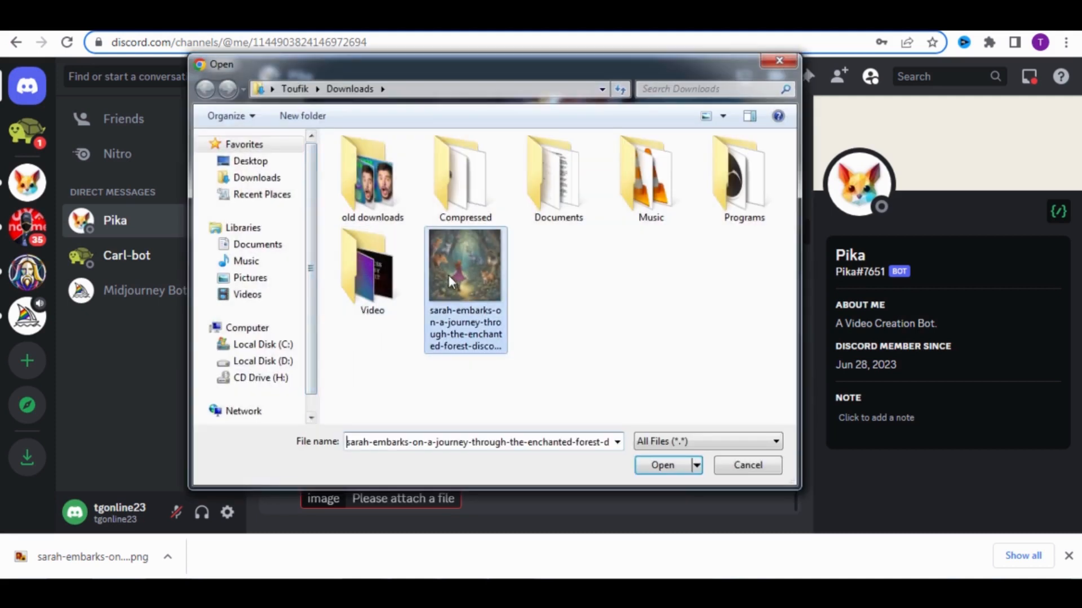
click(662, 465)
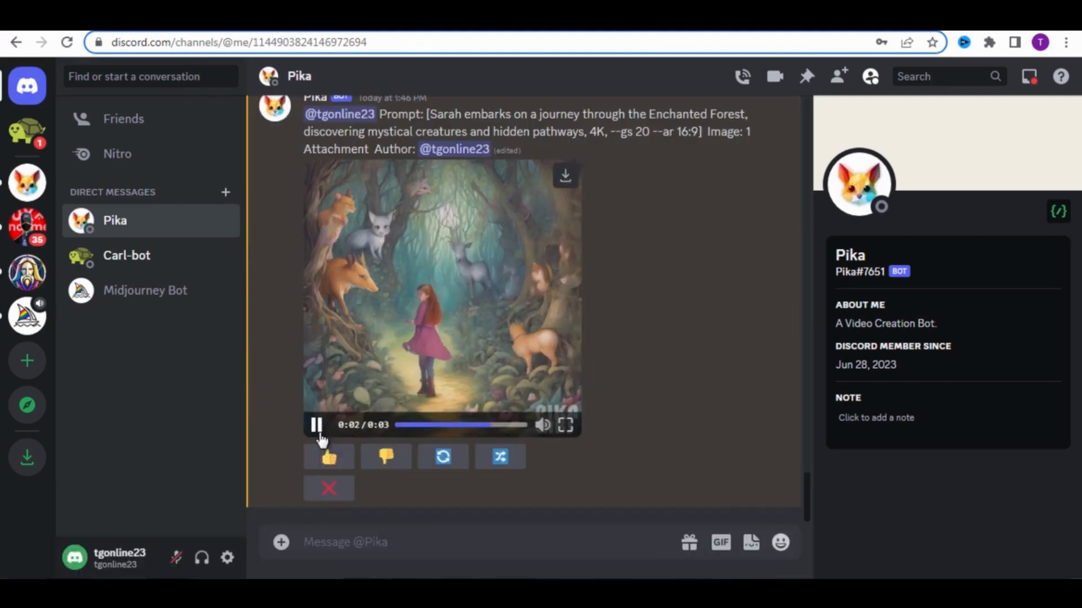
click(318, 425)
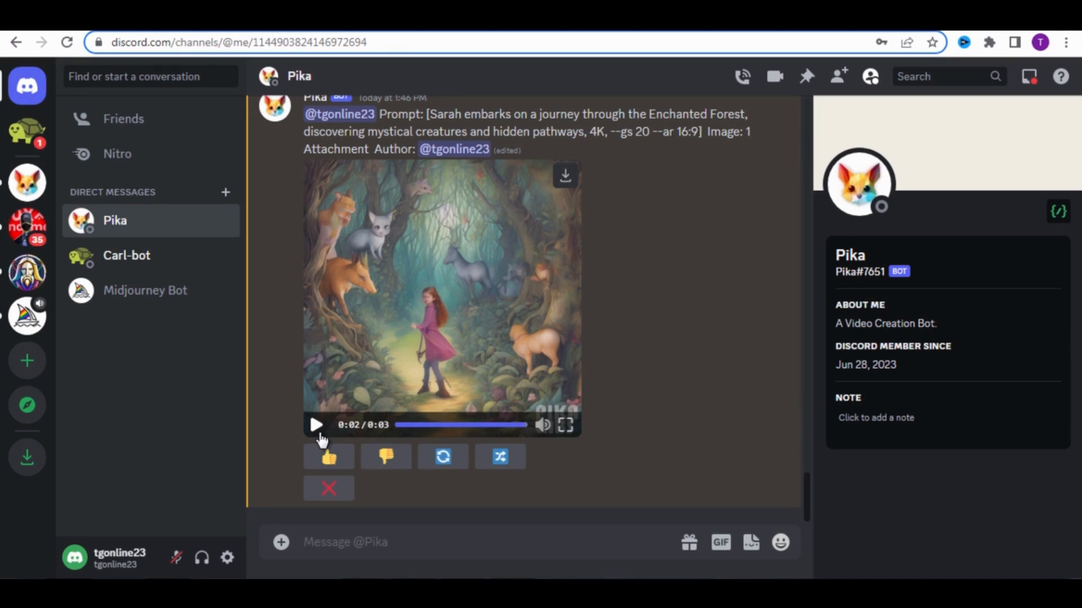
mouse_move(566, 175)
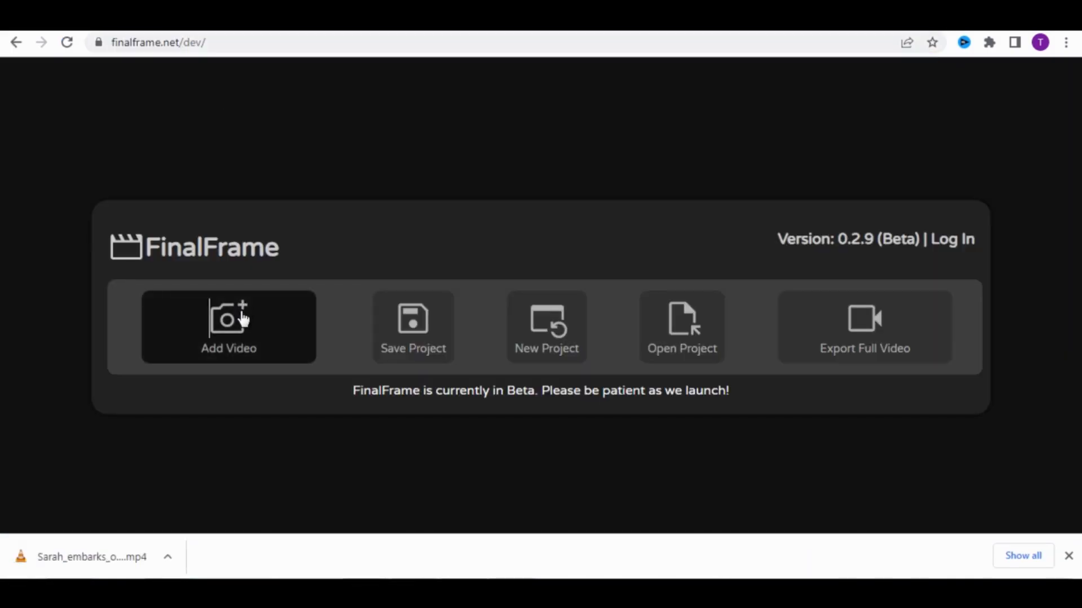
Add the downloaded Sarah_embarks mp4 to FinalFrame
click(229, 327)
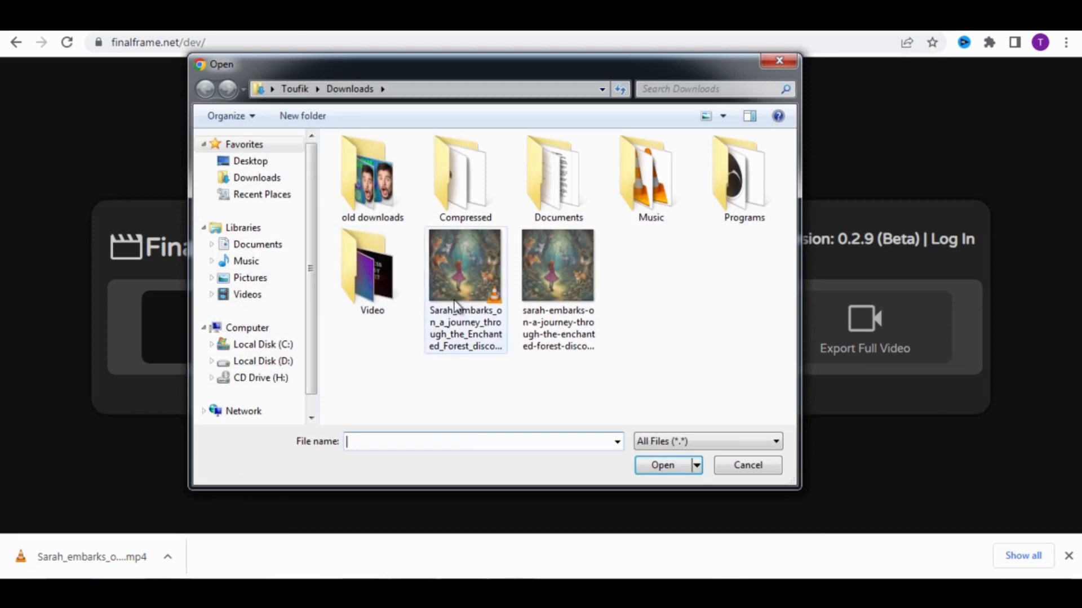
click(465, 265)
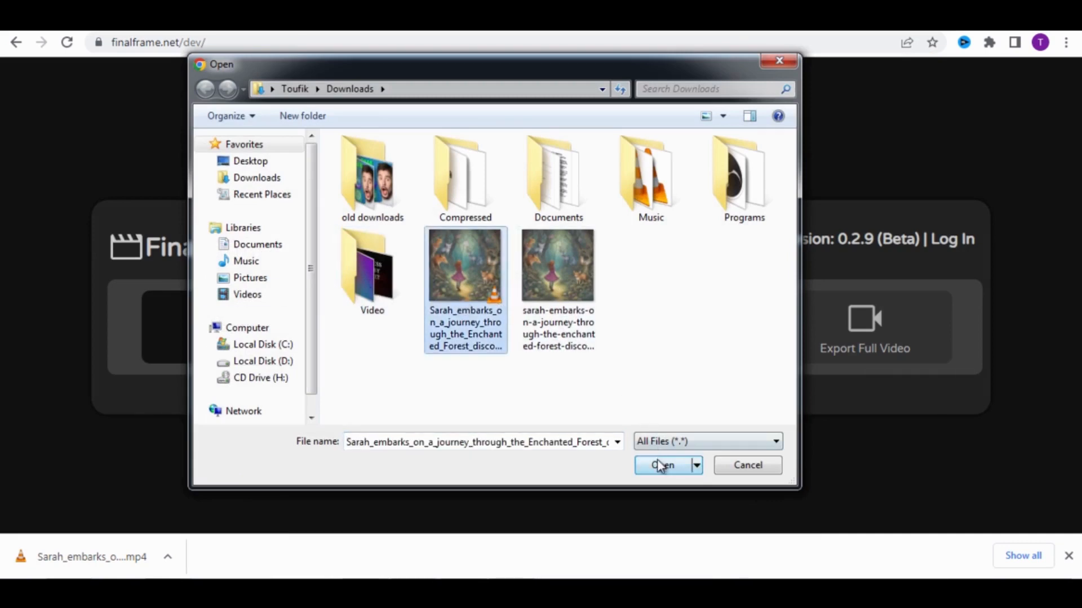
click(661, 465)
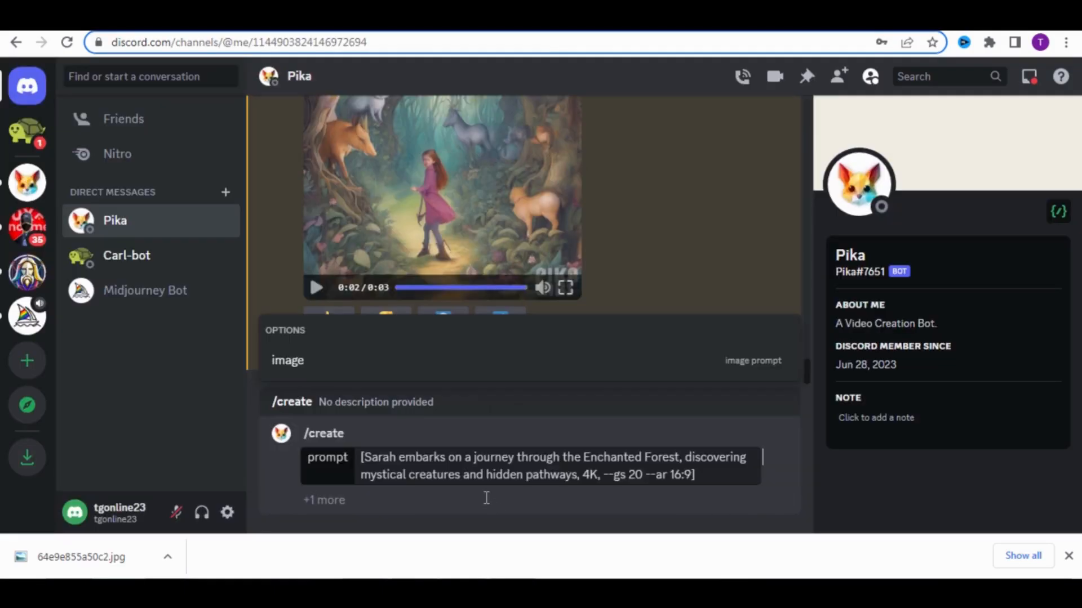
Run /create with the saved final-frame image attached and play the new clip
click(287, 360)
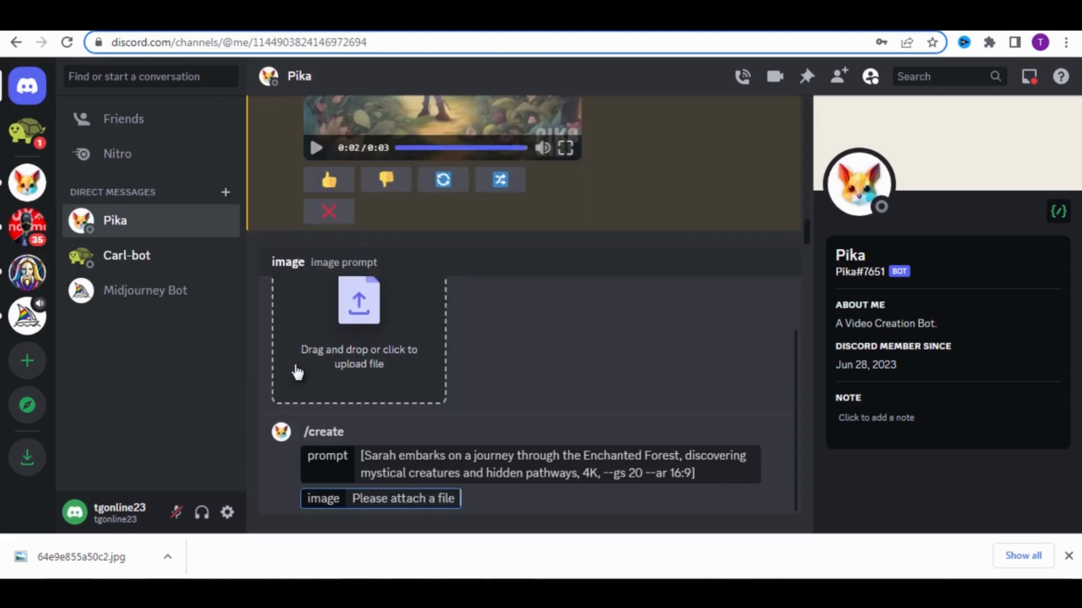
click(358, 311)
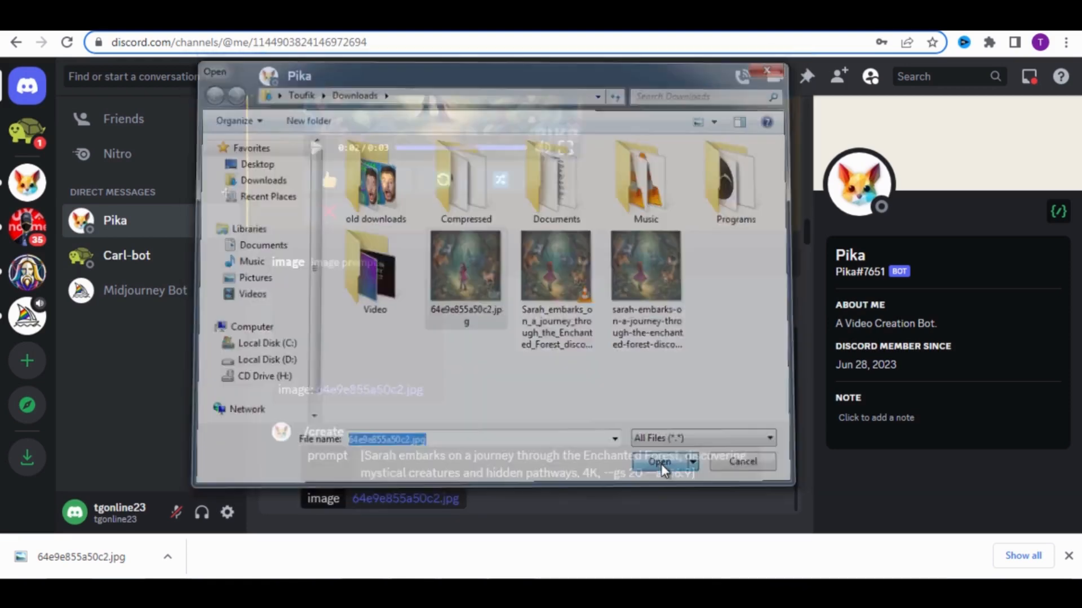
click(661, 462)
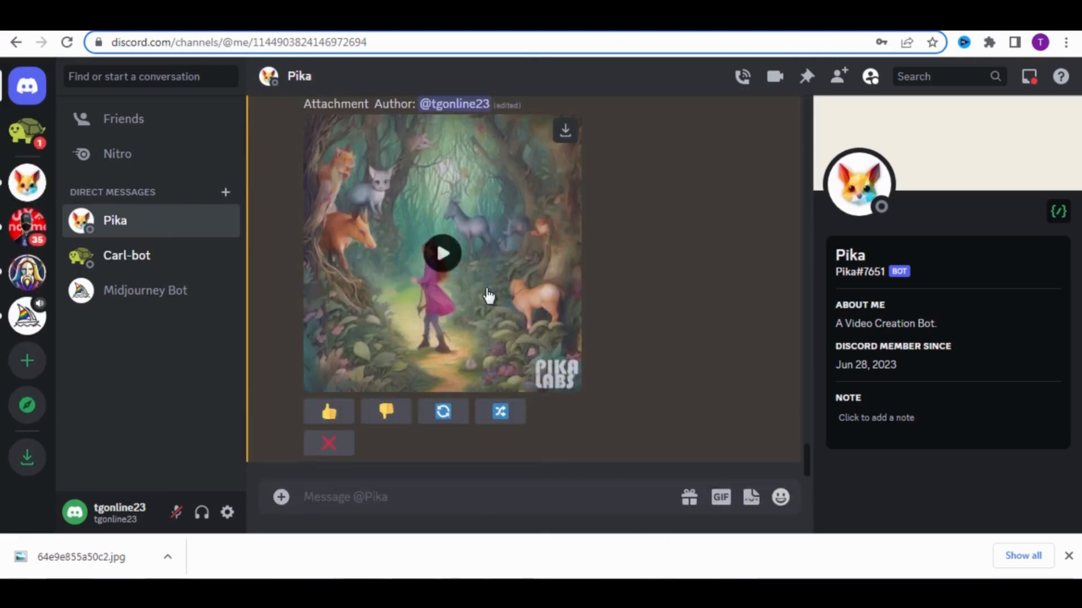
click(442, 254)
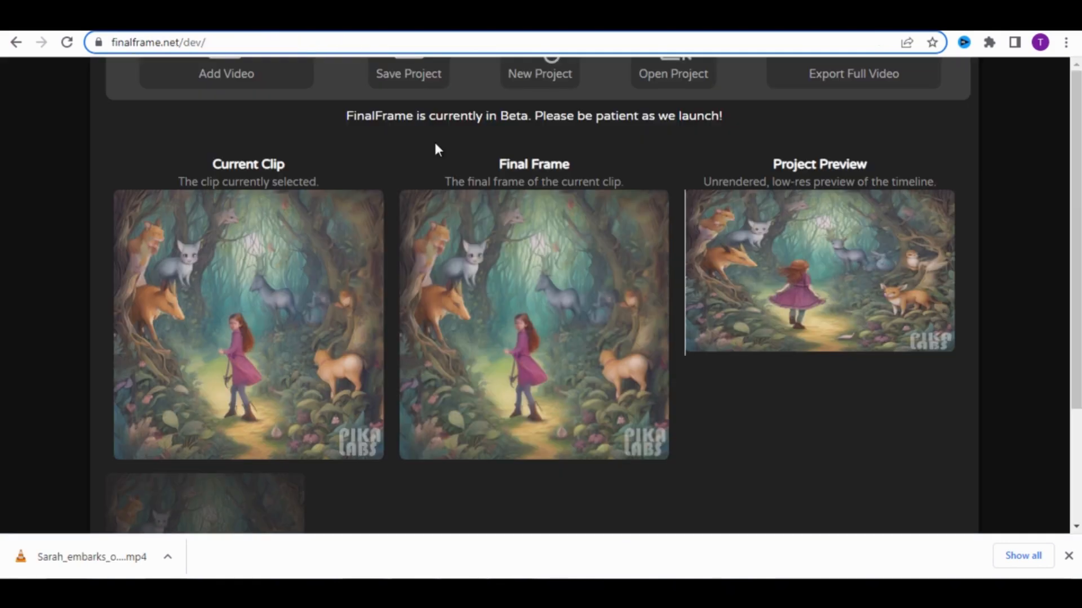
Switch to the FinalFrame tab to review the clip, final frame and preview
click(226, 73)
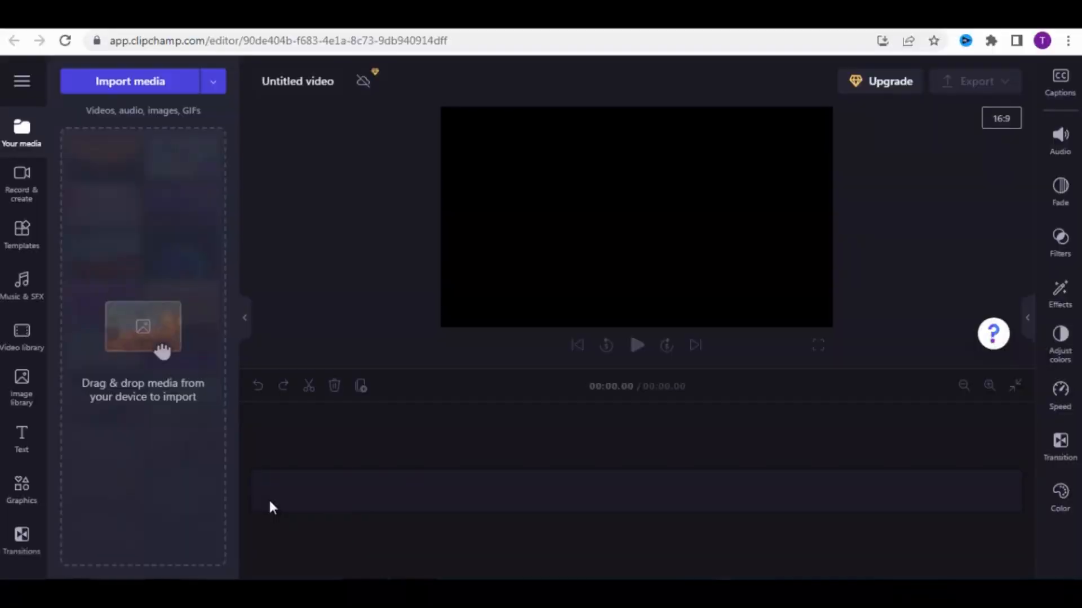
mouse_move(346, 313)
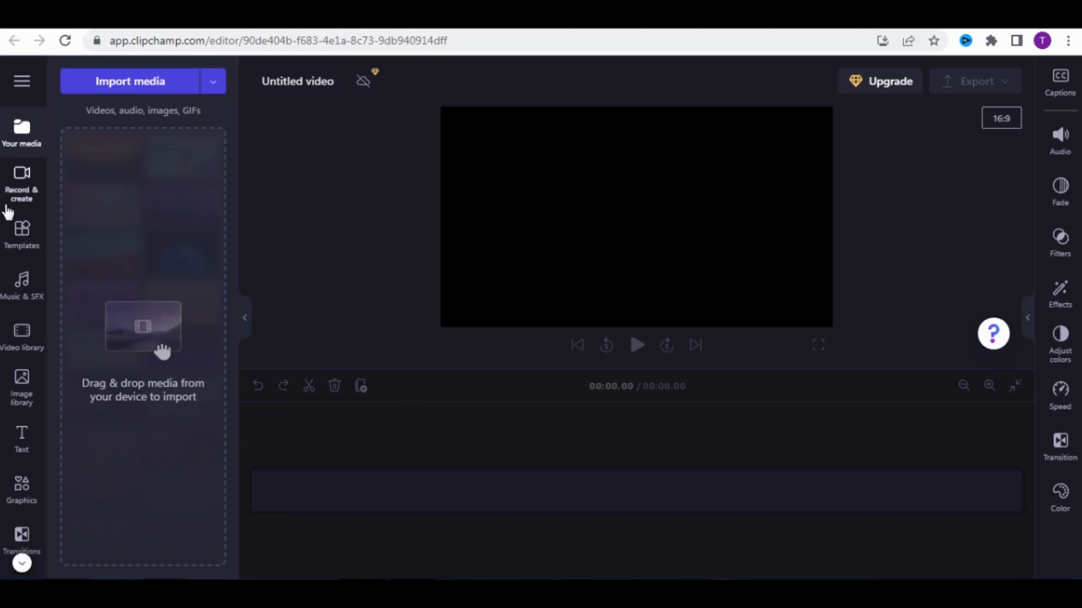
mouse_move(83, 374)
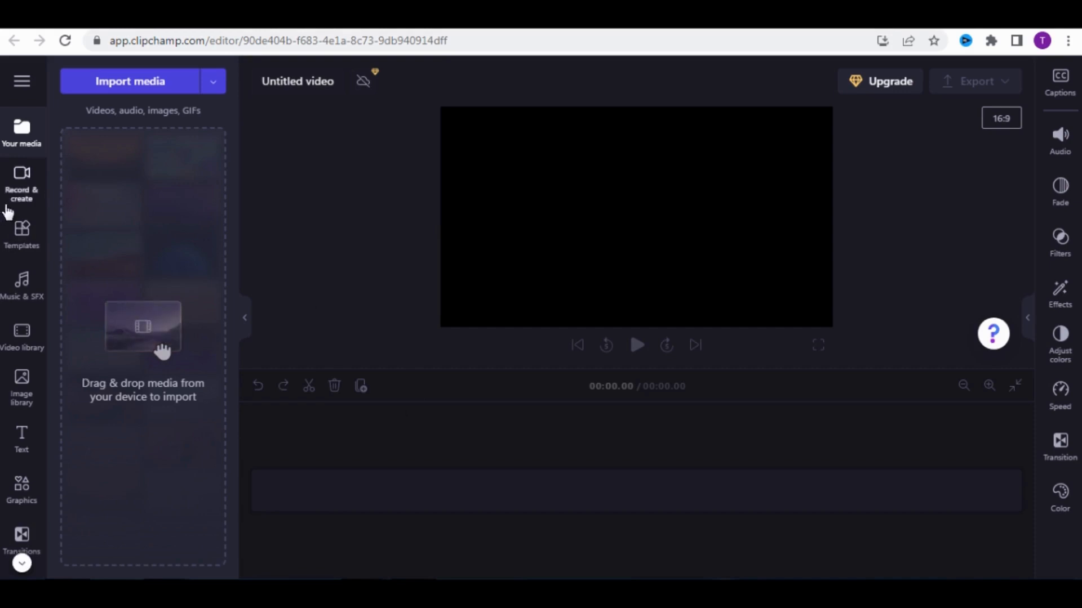
Open the Text to speech voiceover tool from Record & create
click(21, 183)
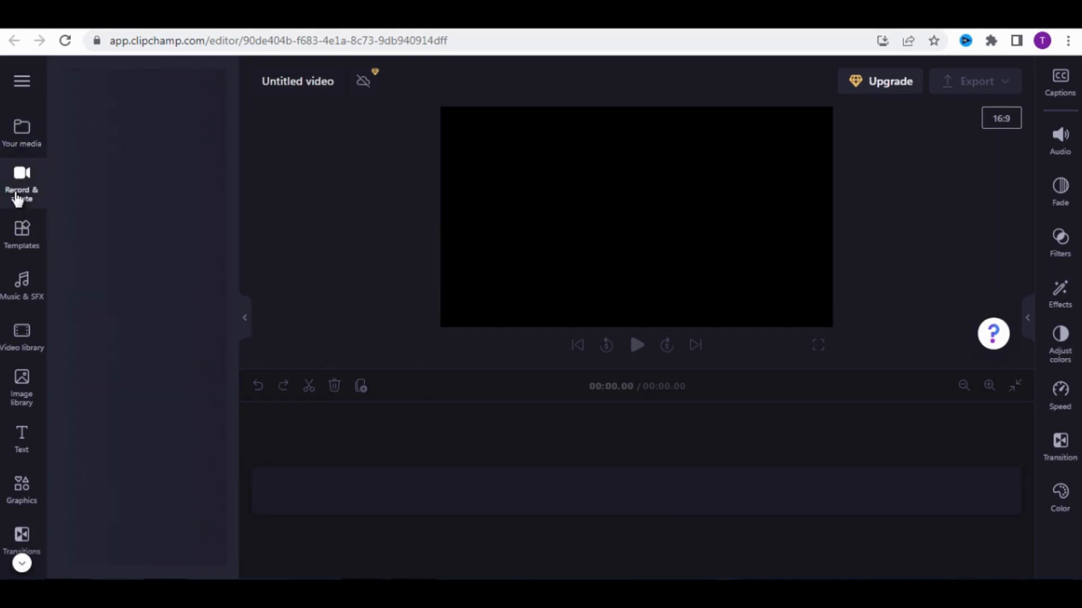
click(22, 181)
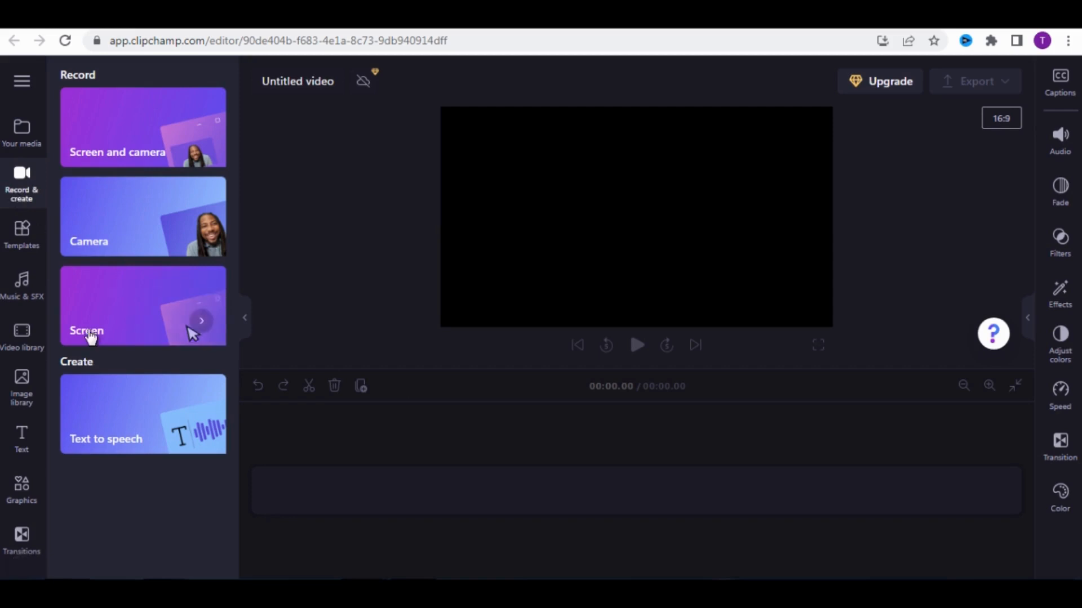
click(142, 414)
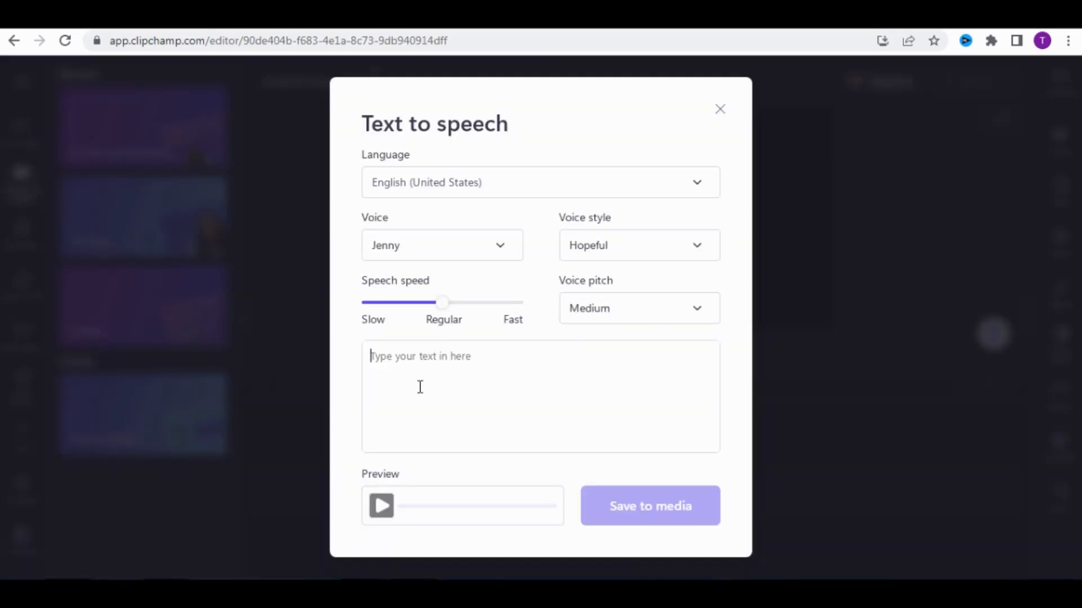
Enter the Sarah Enchanted Forest narration line with voice Jenny and Hopeful style
text(Sarah embarks on a journey through the Enchanted Forest, discovering mystical creatures and hidden pathways)
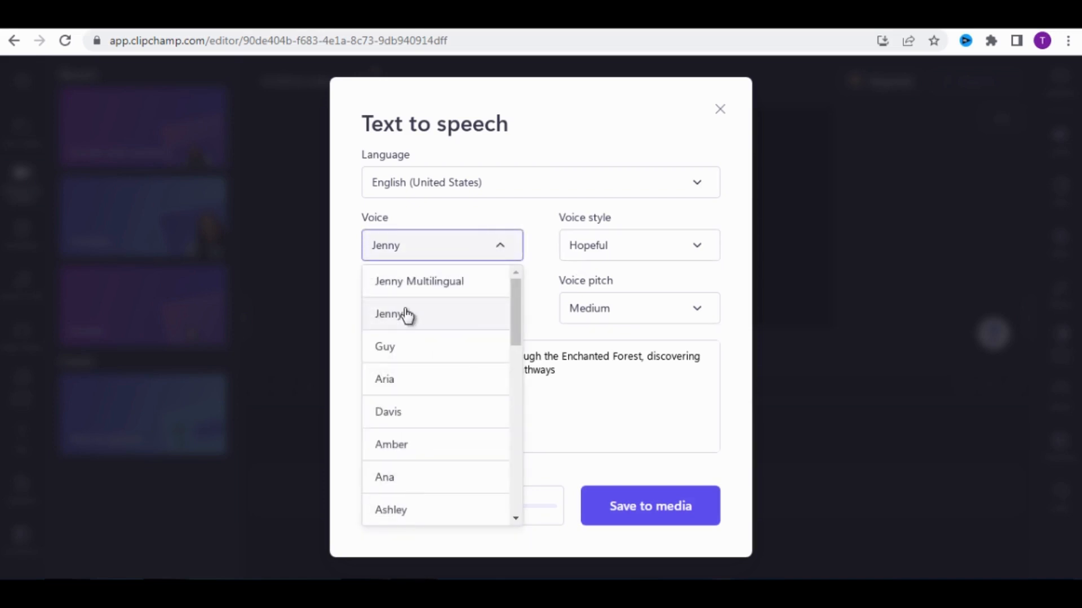
click(639, 245)
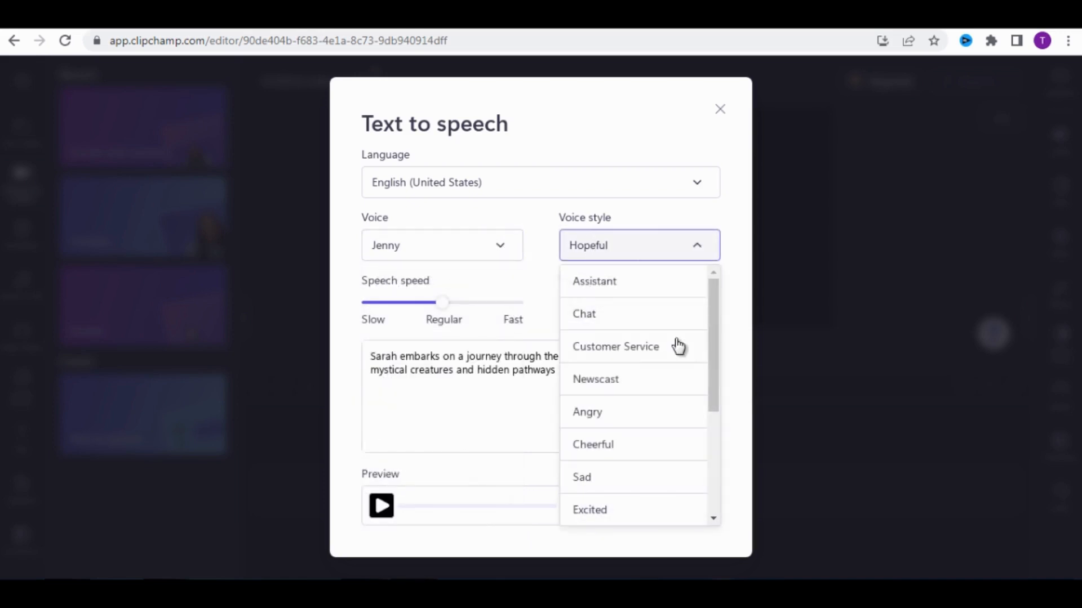
scroll(down, 3)
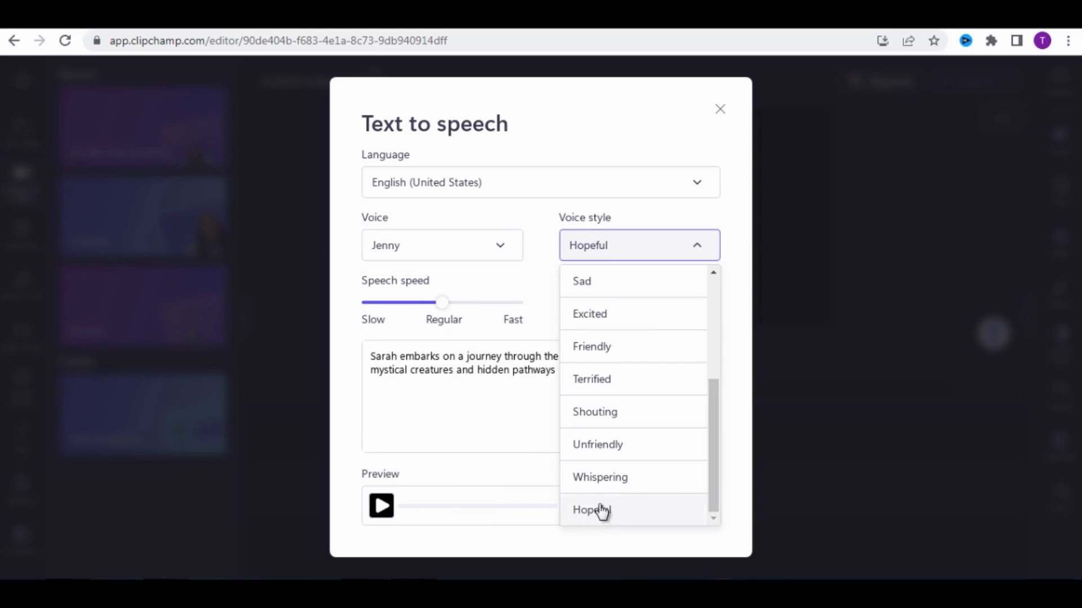
click(591, 511)
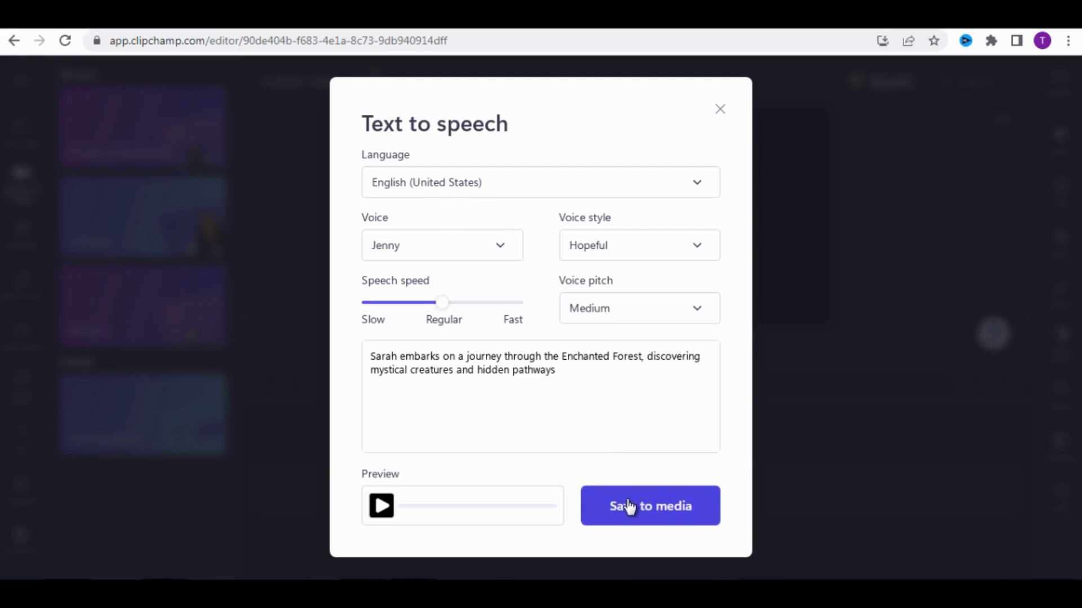
Preview the Sarah narration and save it to the media library
click(381, 506)
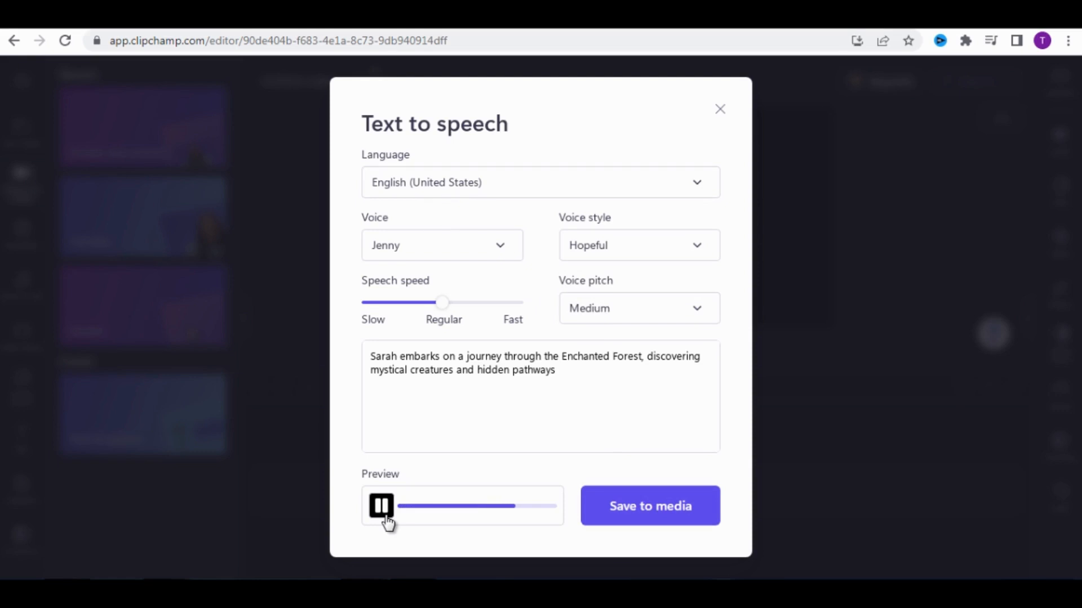
click(380, 506)
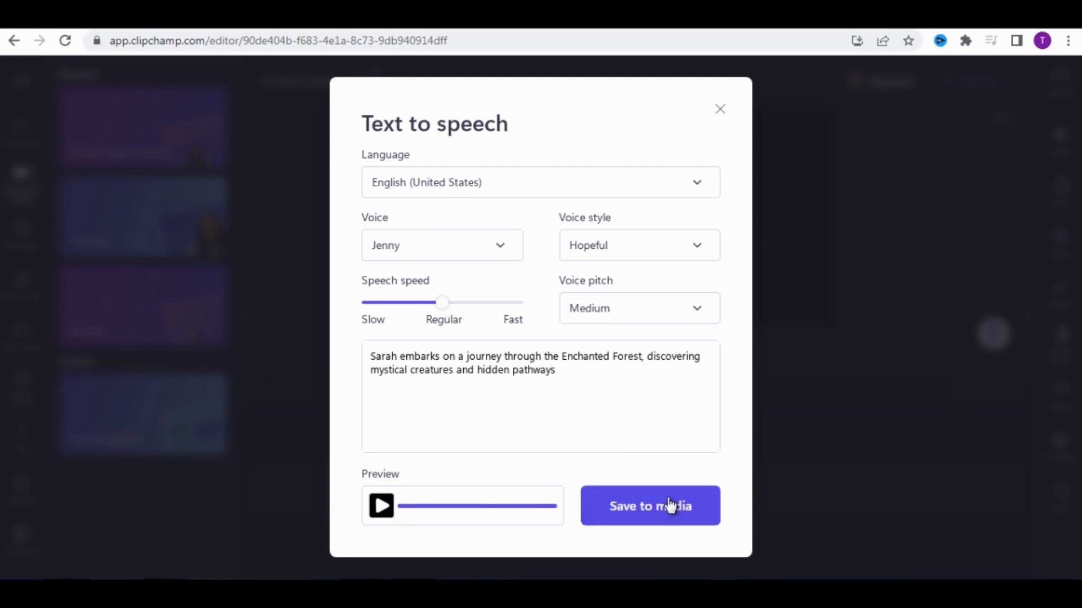
click(651, 506)
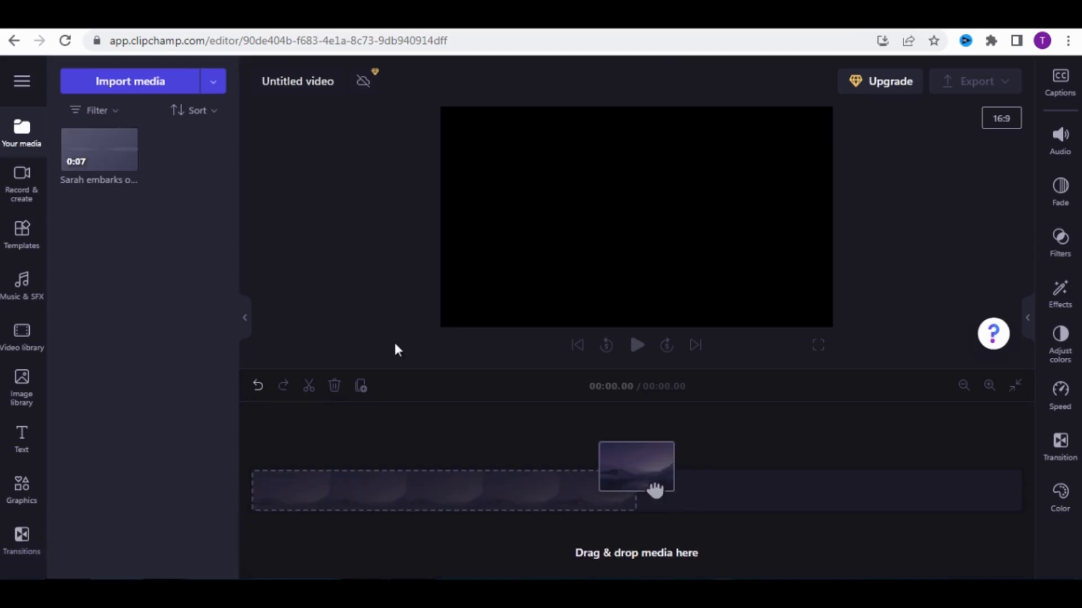
mouse_move(90, 159)
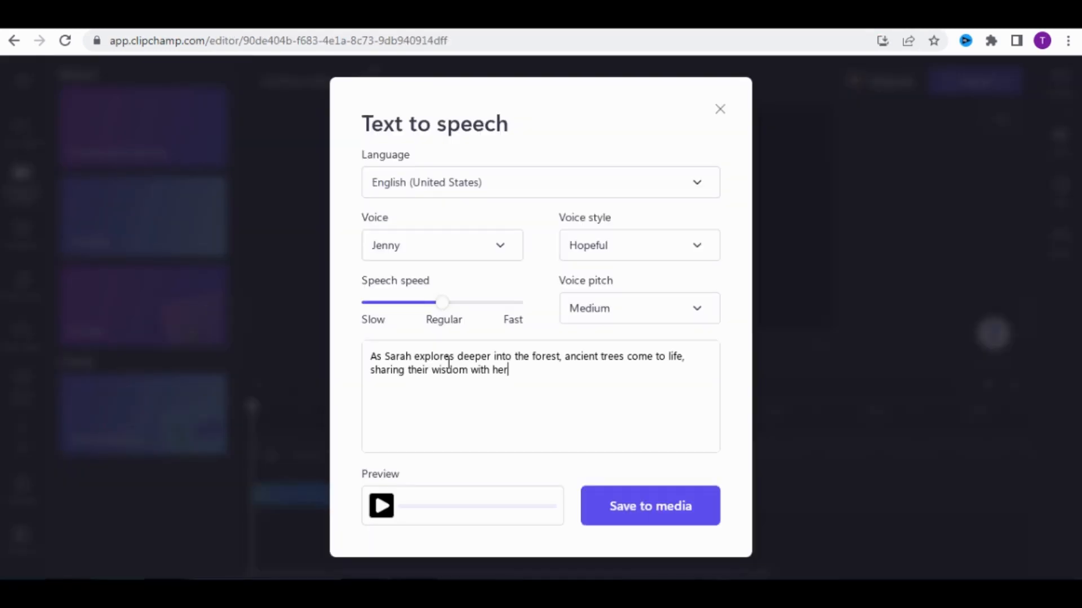
Save the ancient trees narration and preview the talking fox narration
click(650, 506)
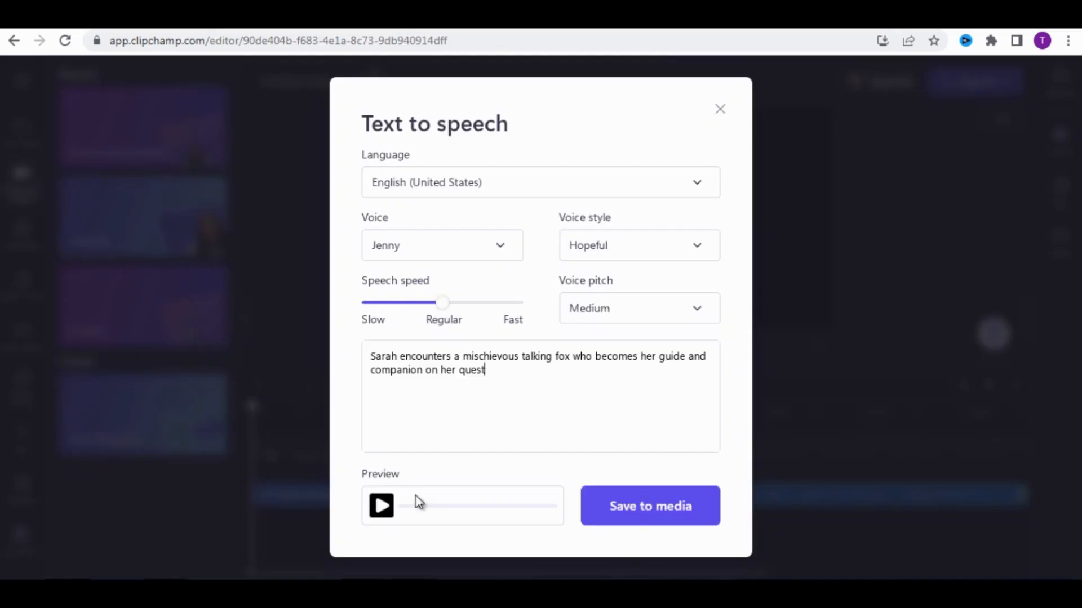
click(650, 506)
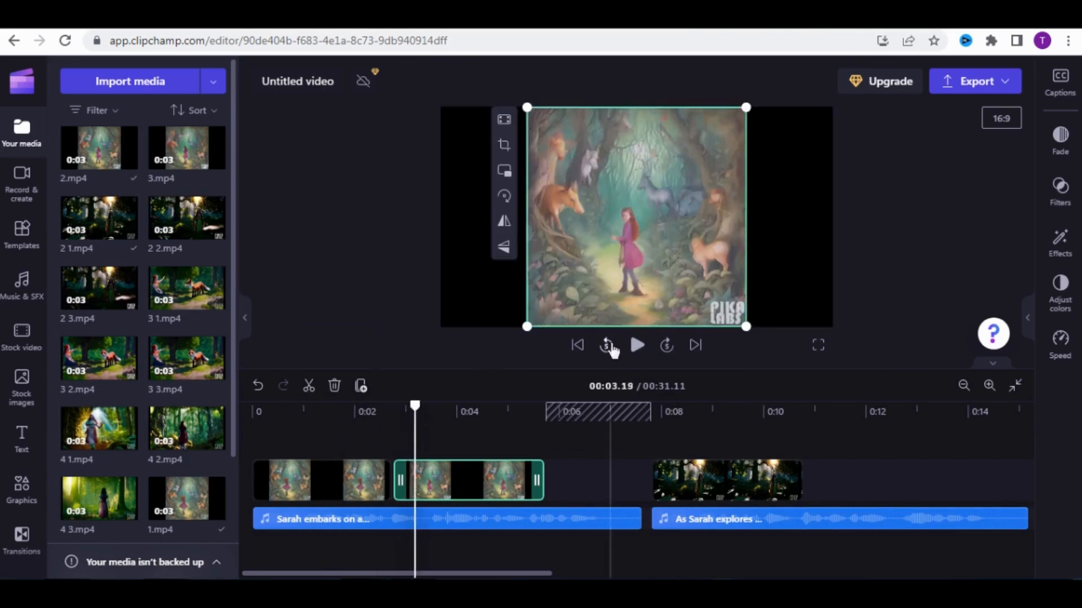
Place the Pika forest clips above their narration tracks for a 31-second video
click(636, 345)
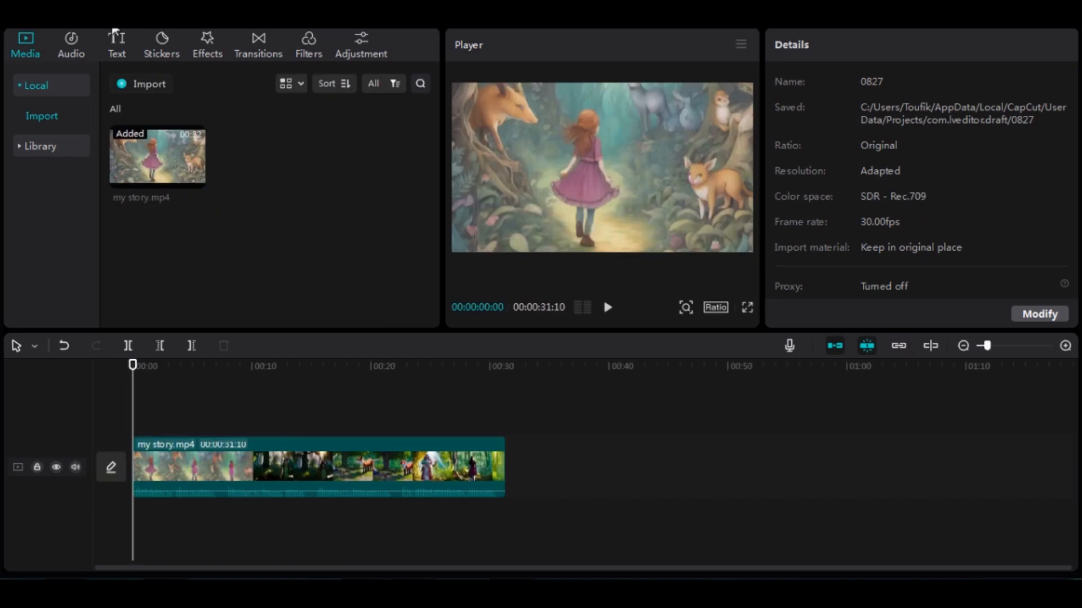
Set up English auto captions in CapCut with Clear current subtitle ticked
click(116, 41)
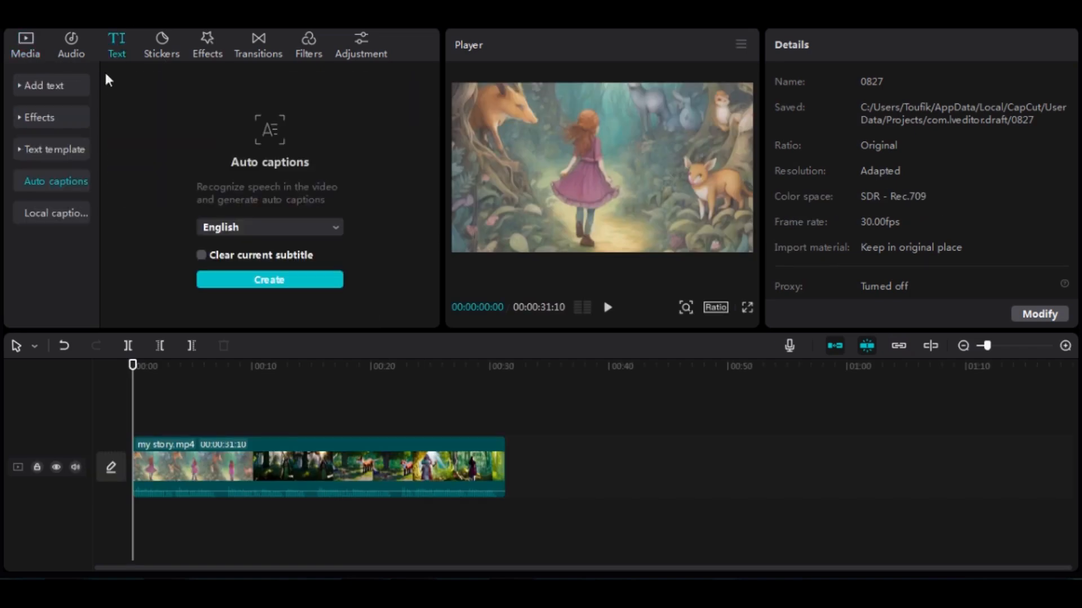
mouse_move(76, 191)
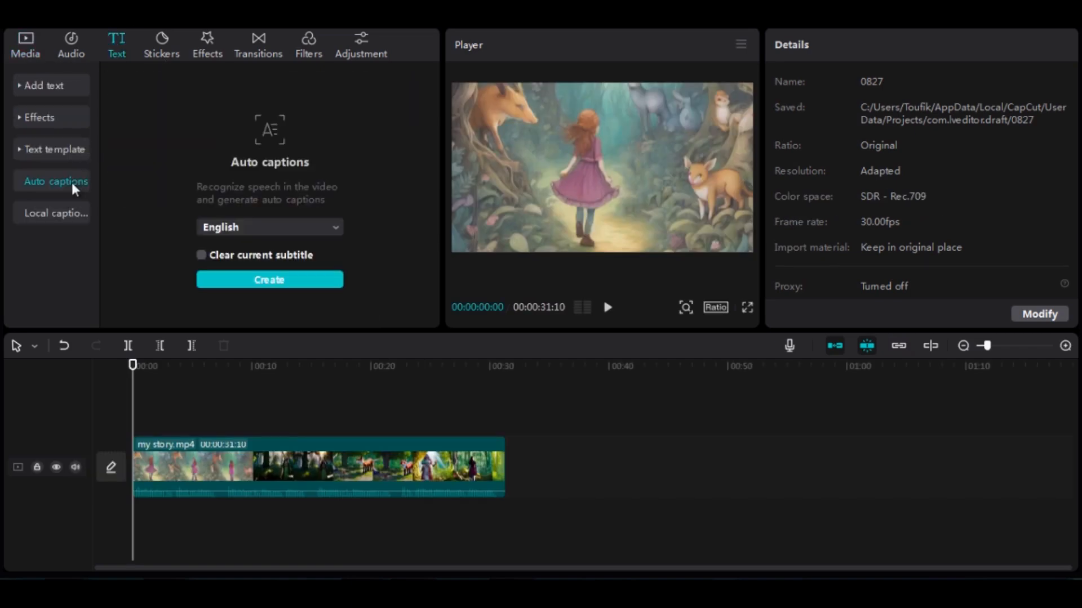
mouse_move(215, 273)
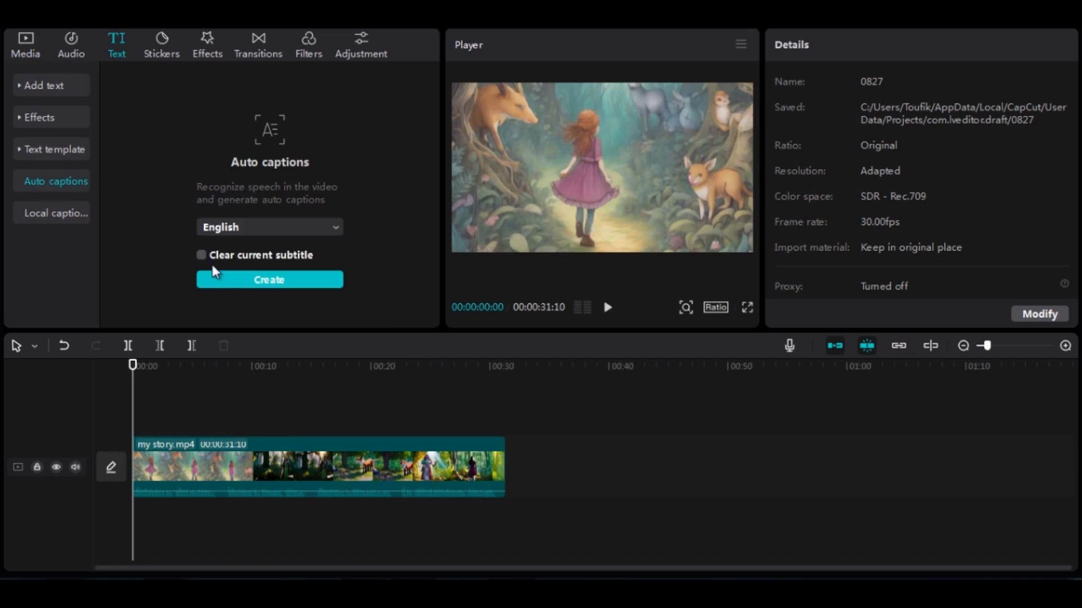
click(201, 256)
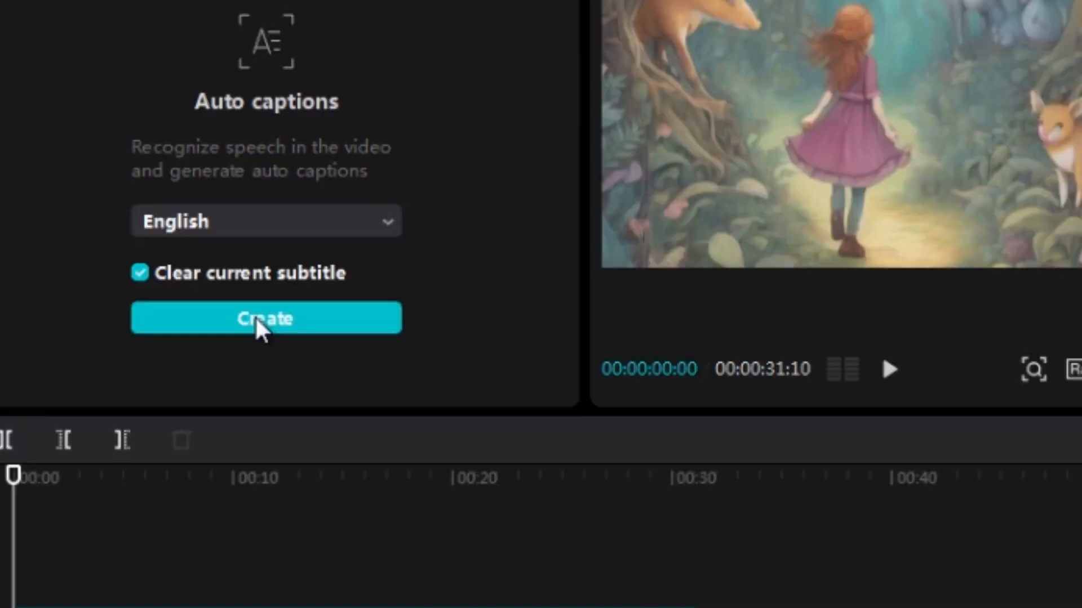
Generate English captions, then make the caption background taller, wider and rounded
click(266, 318)
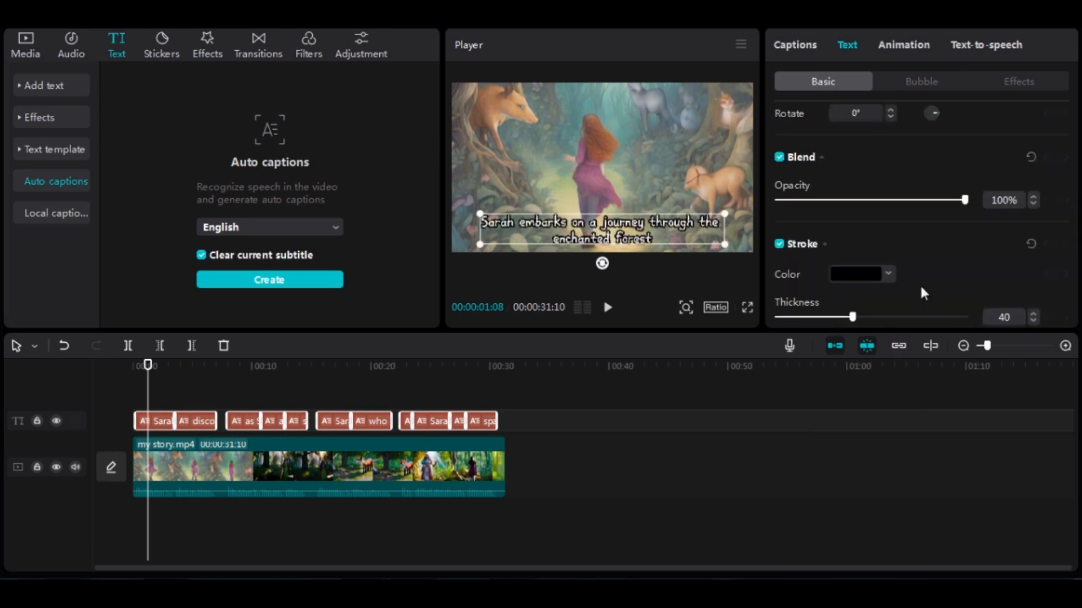
drag(852, 317, 825, 228)
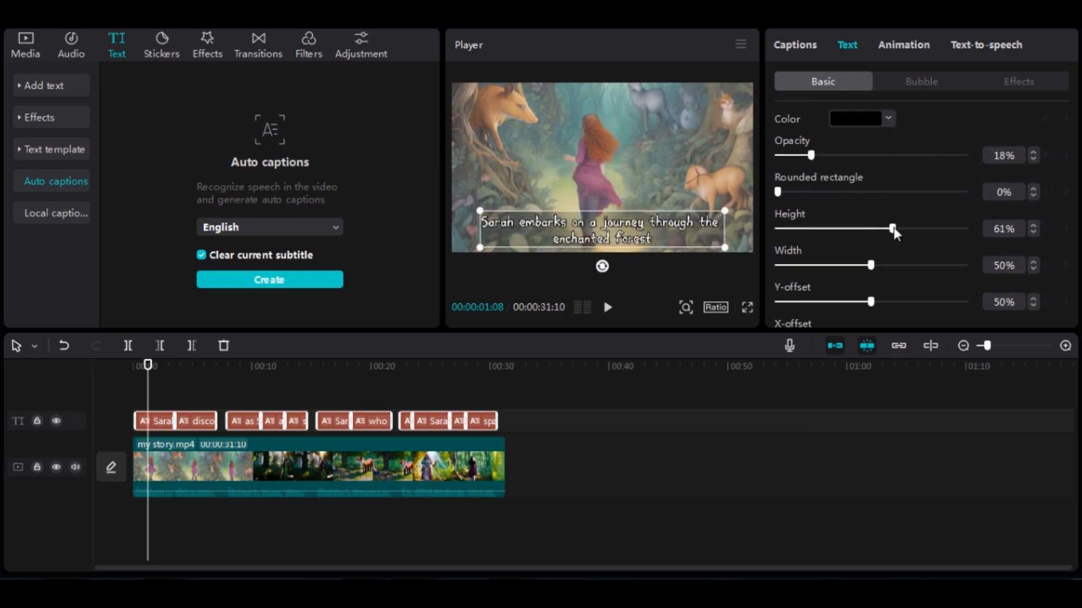
drag(870, 265, 883, 265)
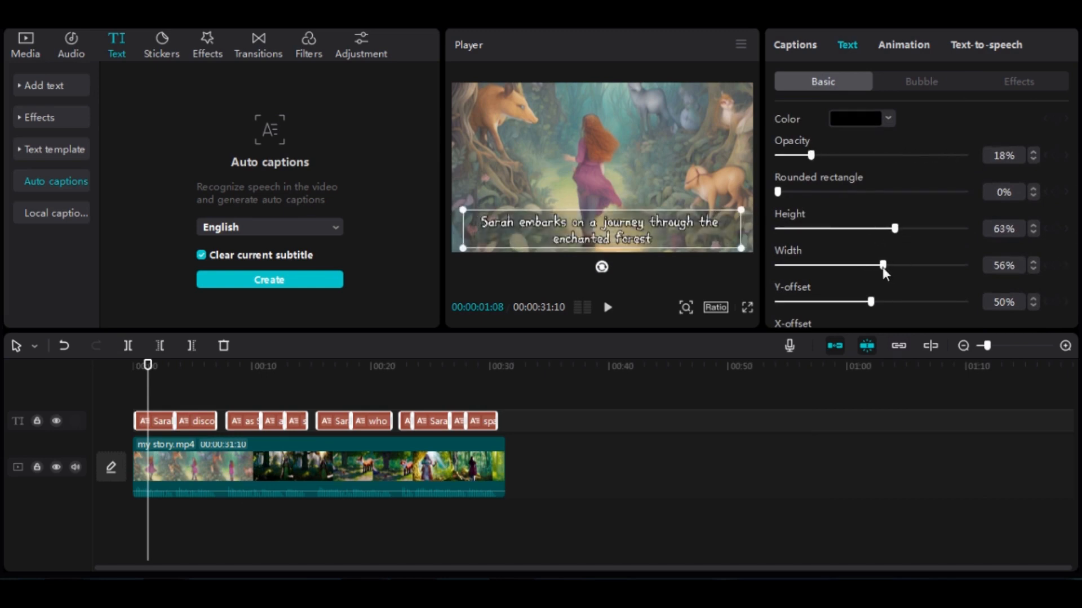
drag(778, 192, 861, 192)
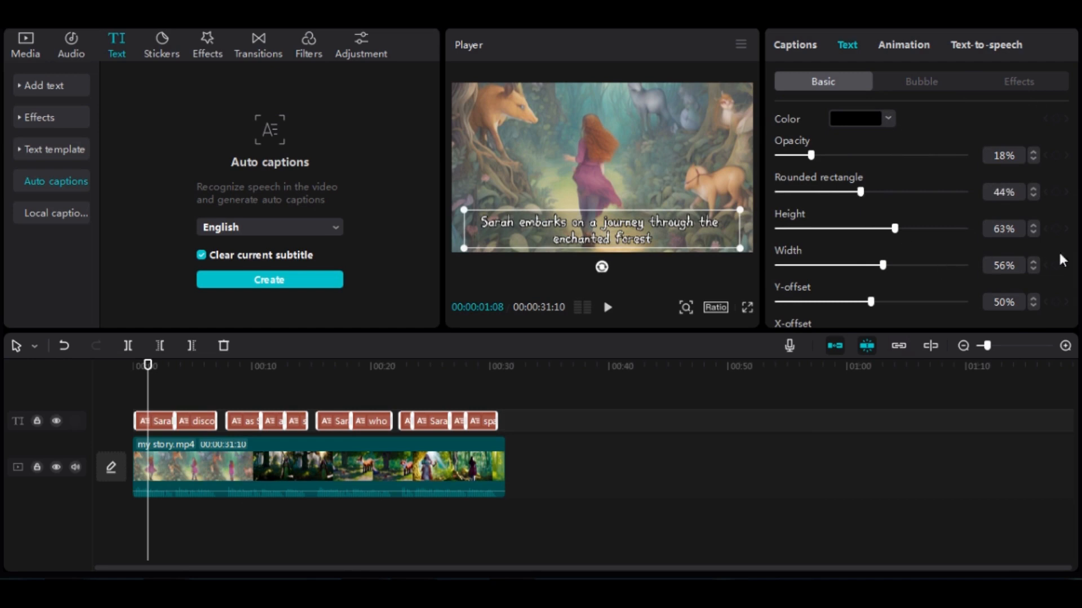